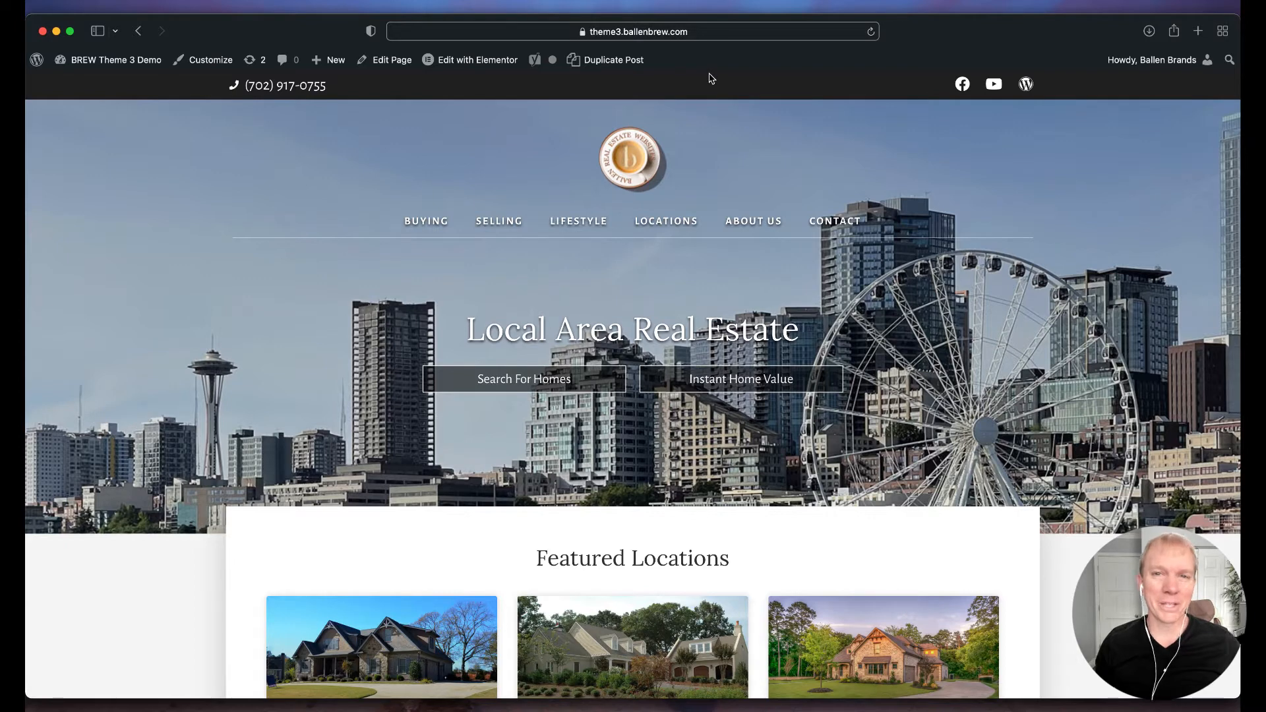
pyautogui.moveTo(696, 100)
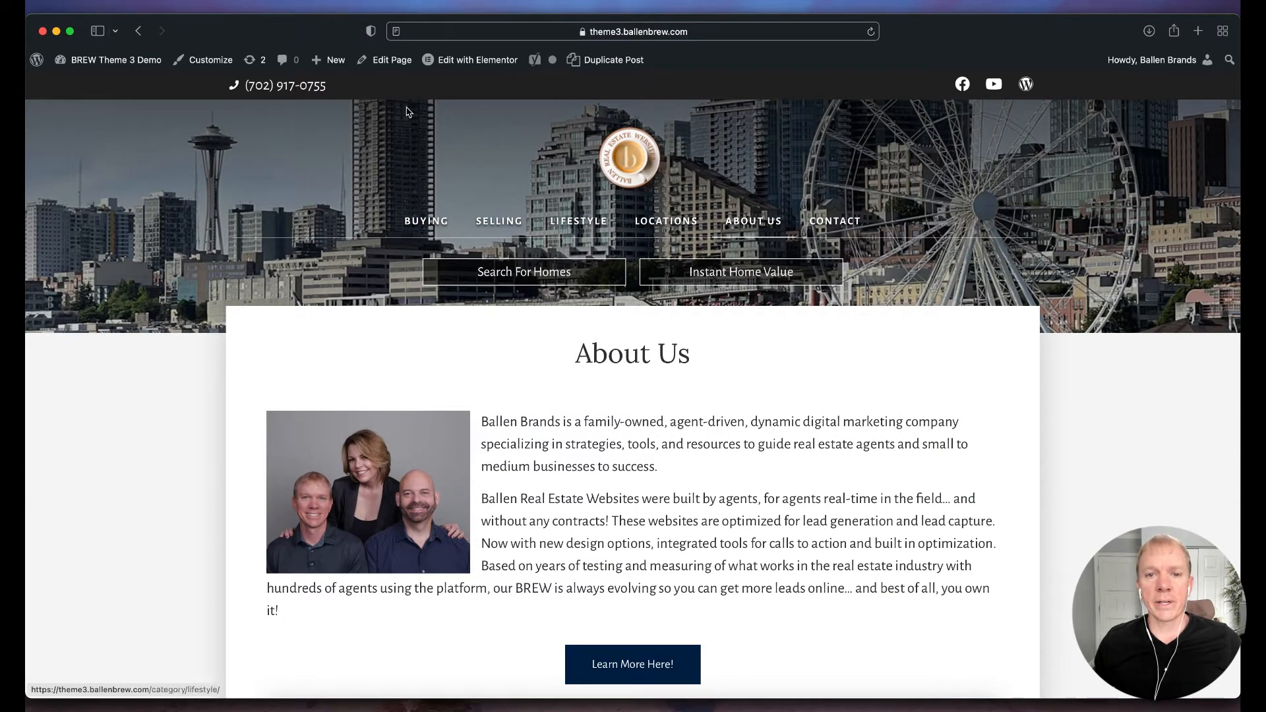
# Launch Elementor on the About Us page from the front-end admin bar.
pyautogui.click(476, 60)
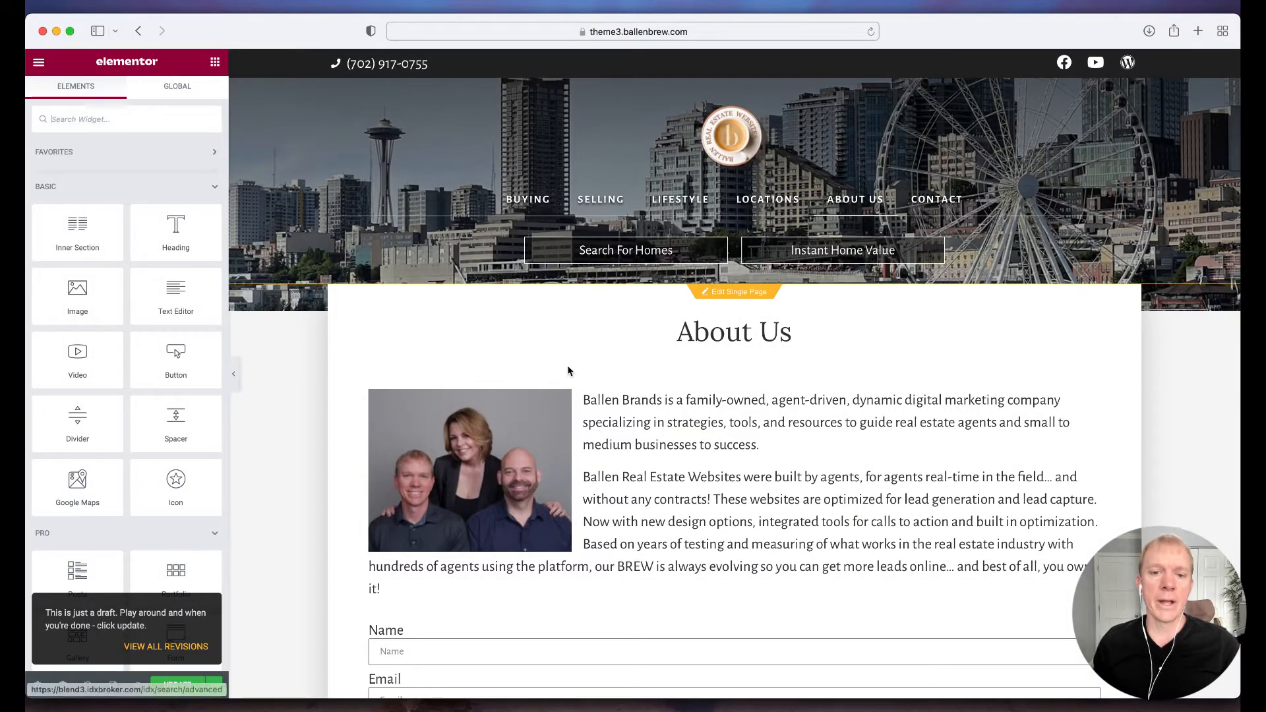
# Scroll down to the existing Name/Email/Message form on the About Us page.
pyautogui.scroll(-3)
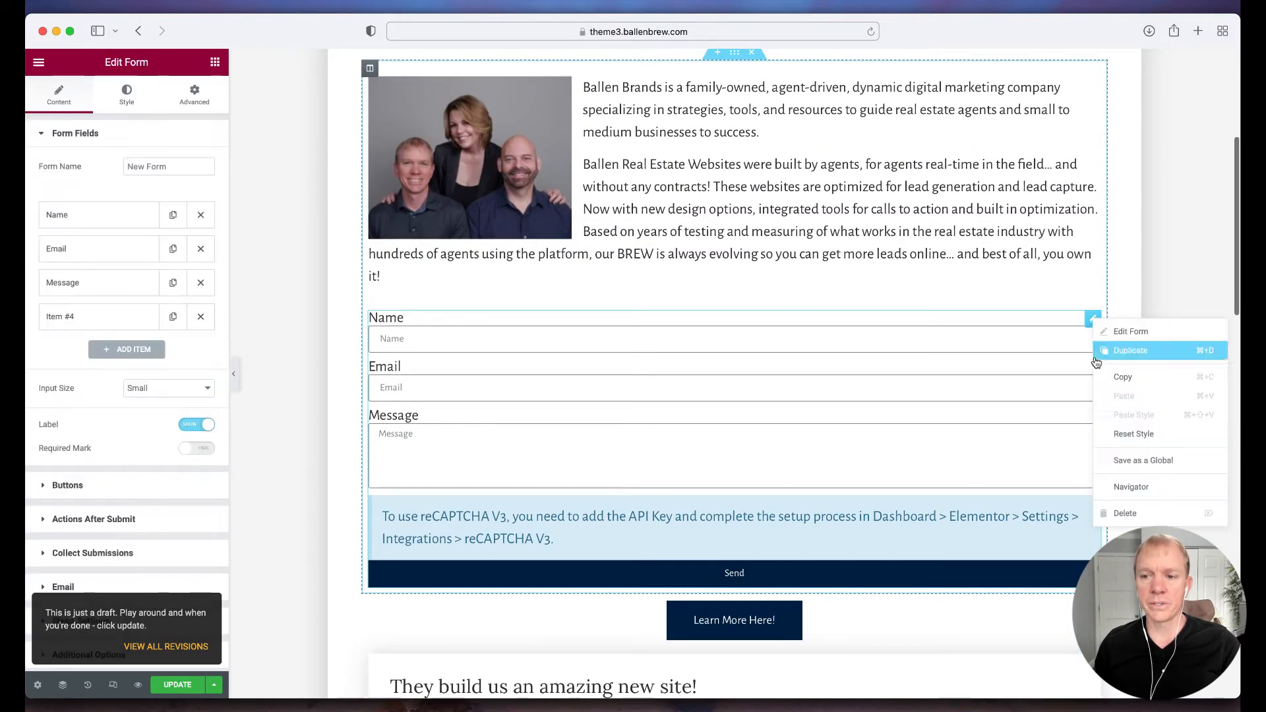
pyautogui.moveTo(1125, 514)
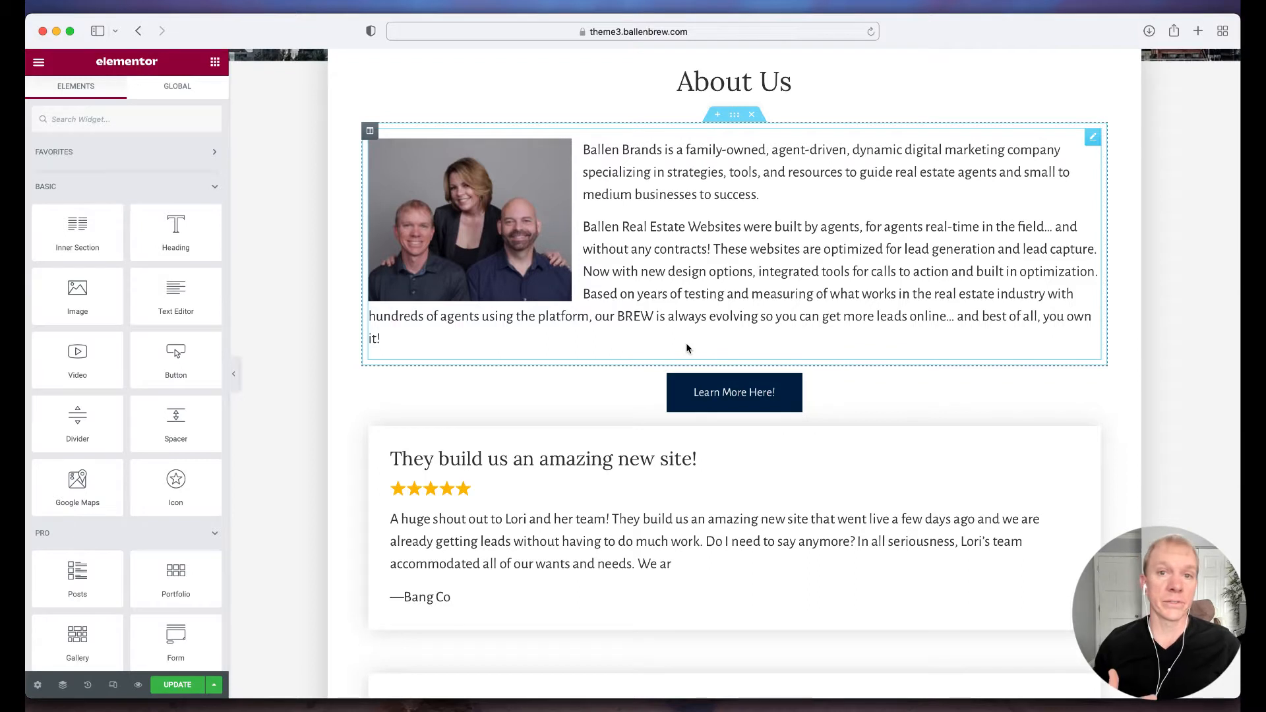
pyautogui.moveTo(678, 337)
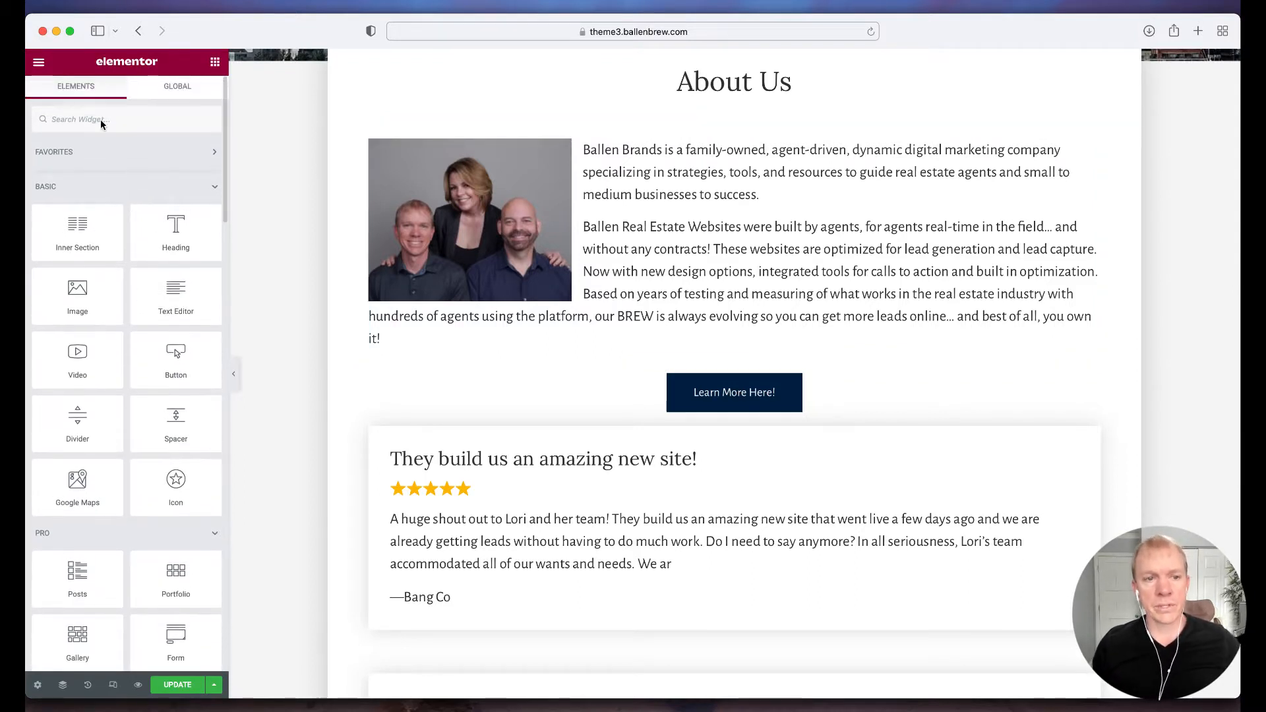
# Find the Form widget by searching 'form' and place it below the About Us text.
pyautogui.write('form')
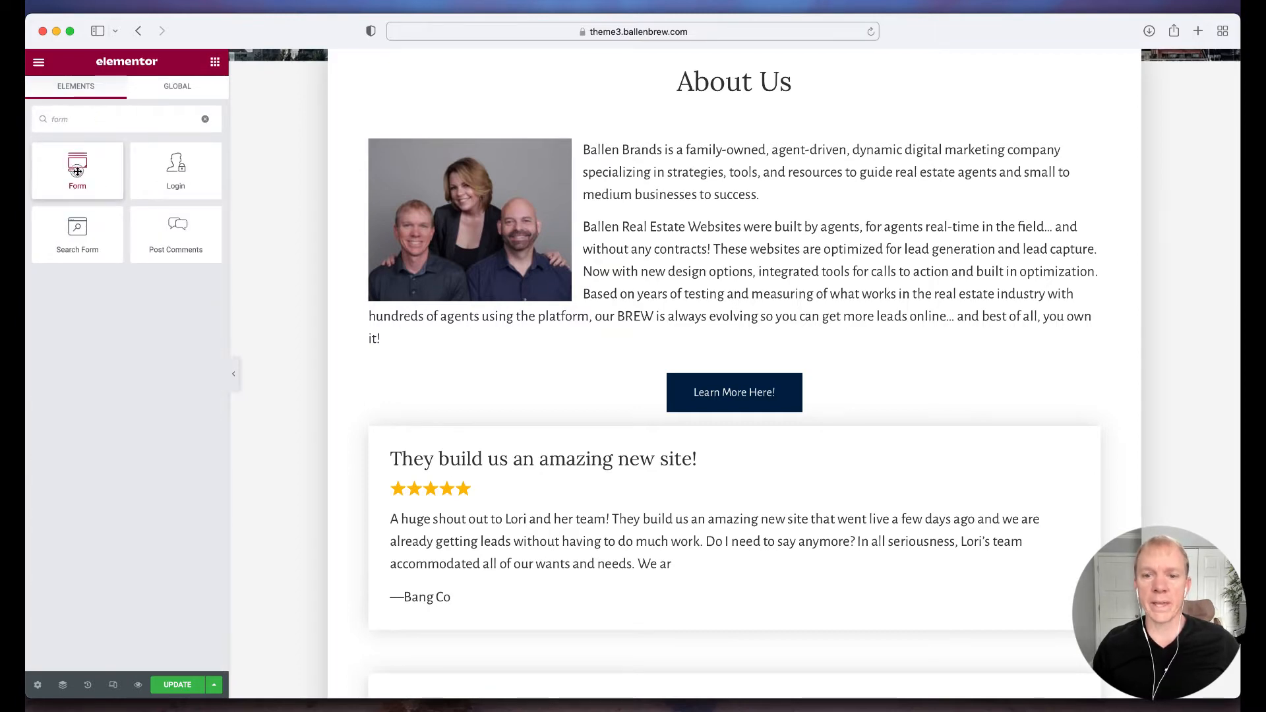
pyautogui.click(726, 242)
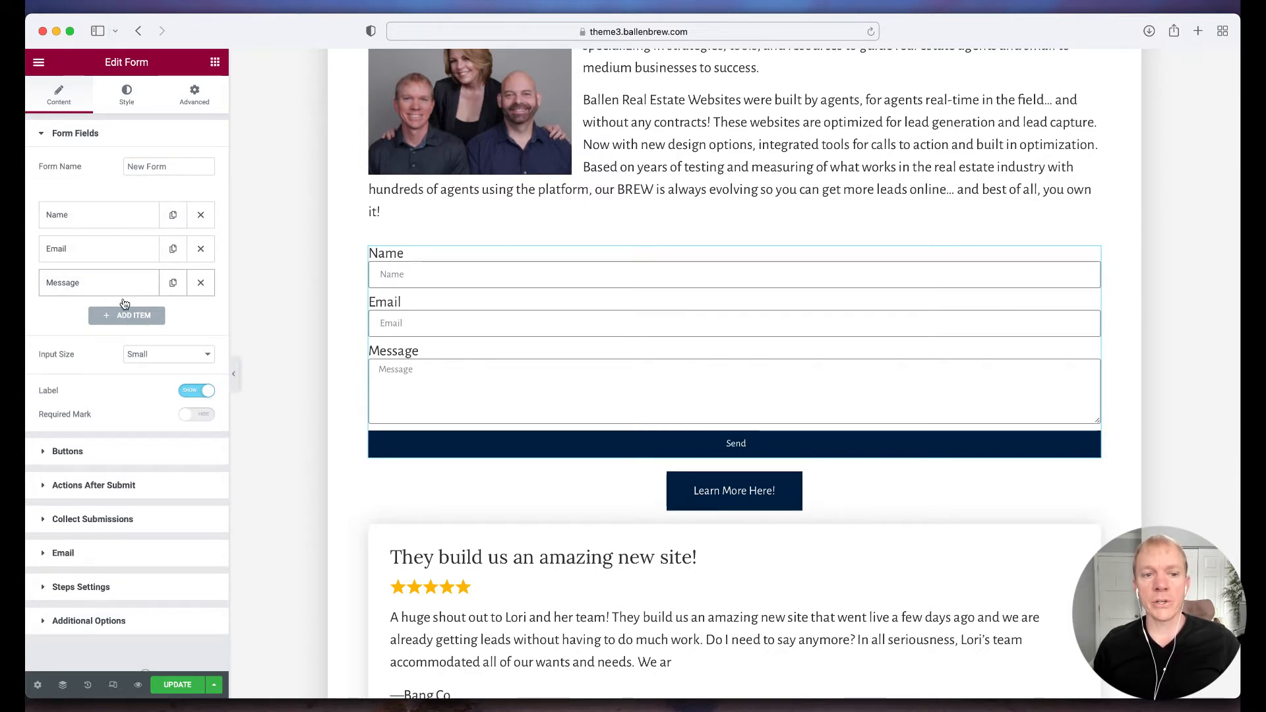
# Add a fourth form field below Message and choose reCAPTCHA V3 as its type.
pyautogui.click(126, 315)
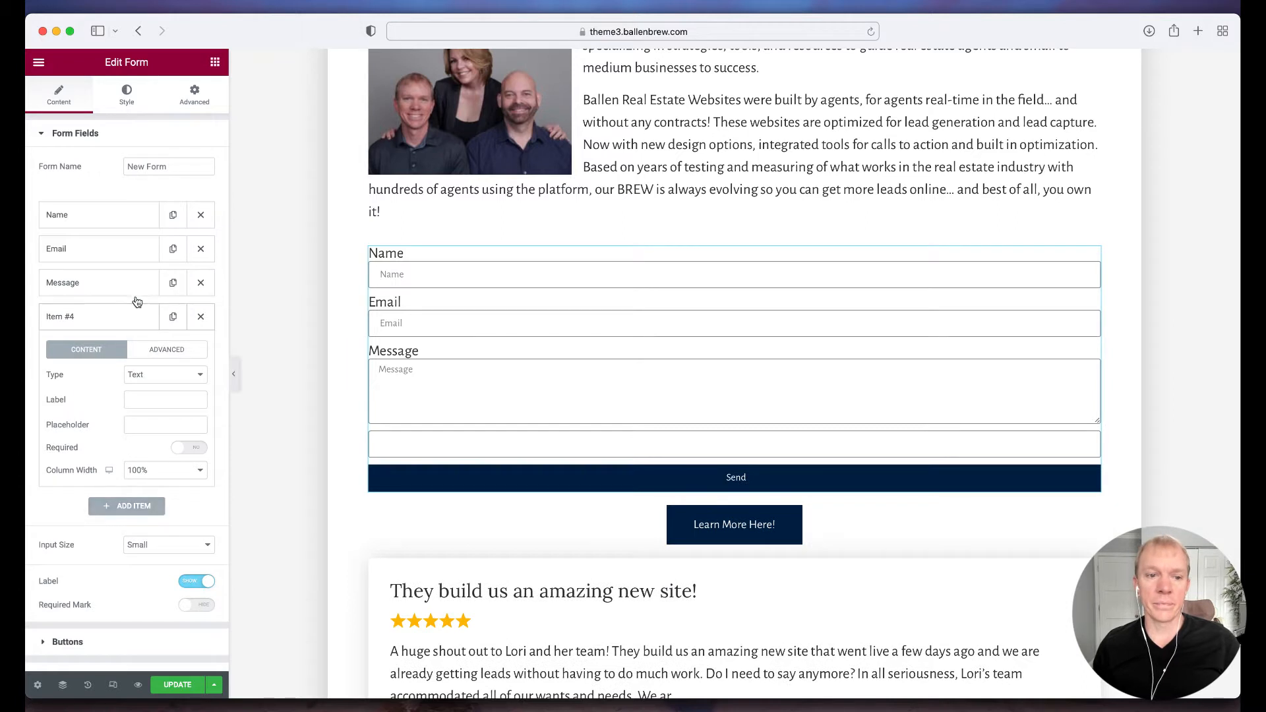
pyautogui.click(165, 374)
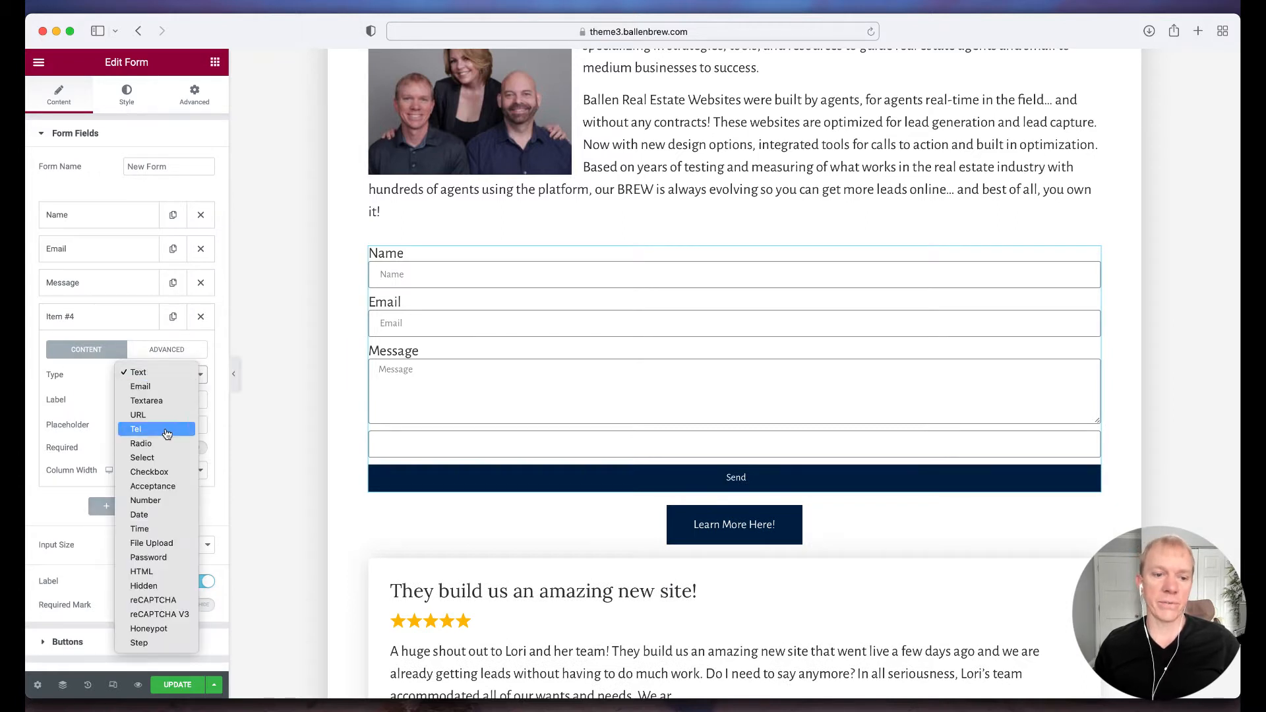
pyautogui.moveTo(159, 557)
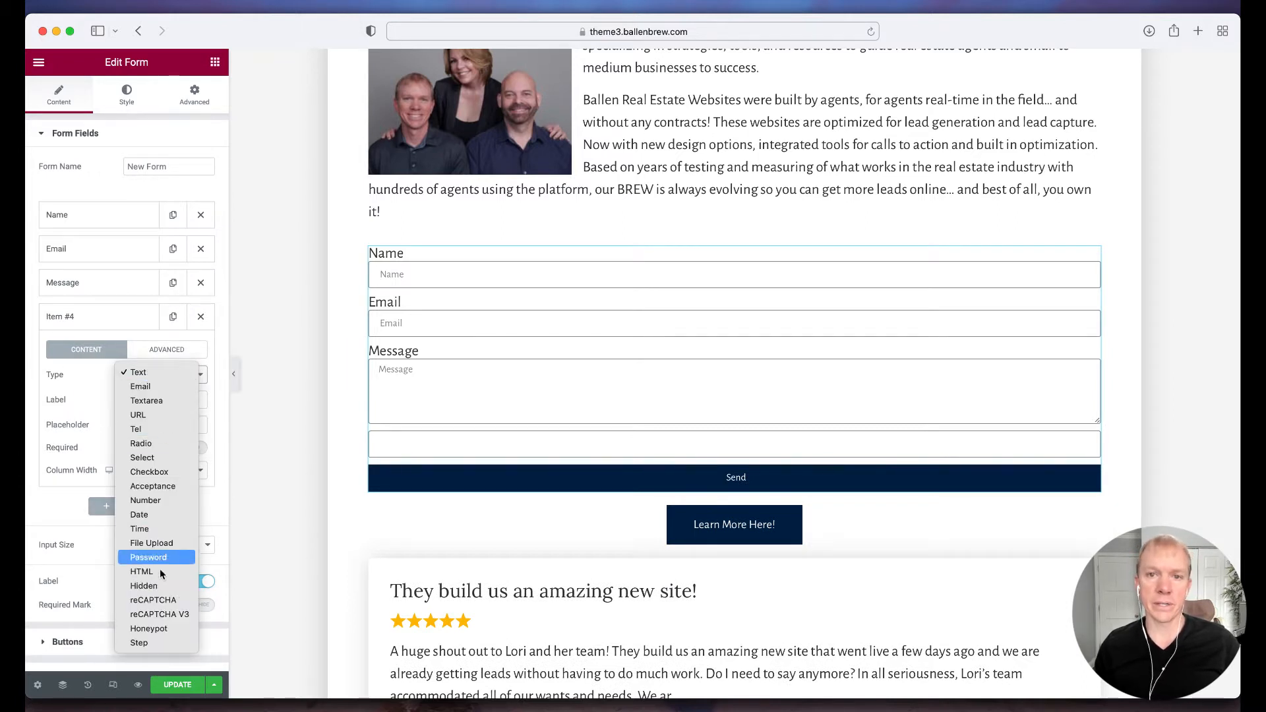
pyautogui.moveTo(141, 572)
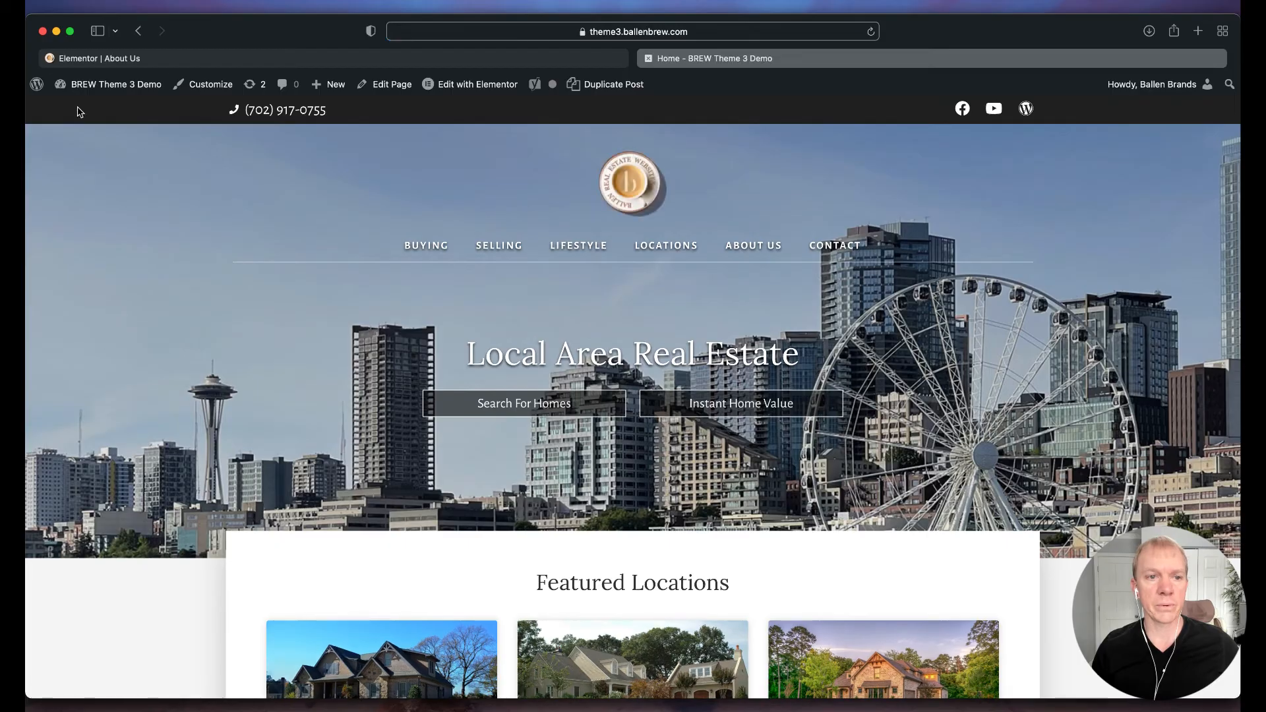
# Go to the WordPress Dashboard via the site name and bring that tab forward.
pyautogui.click(115, 84)
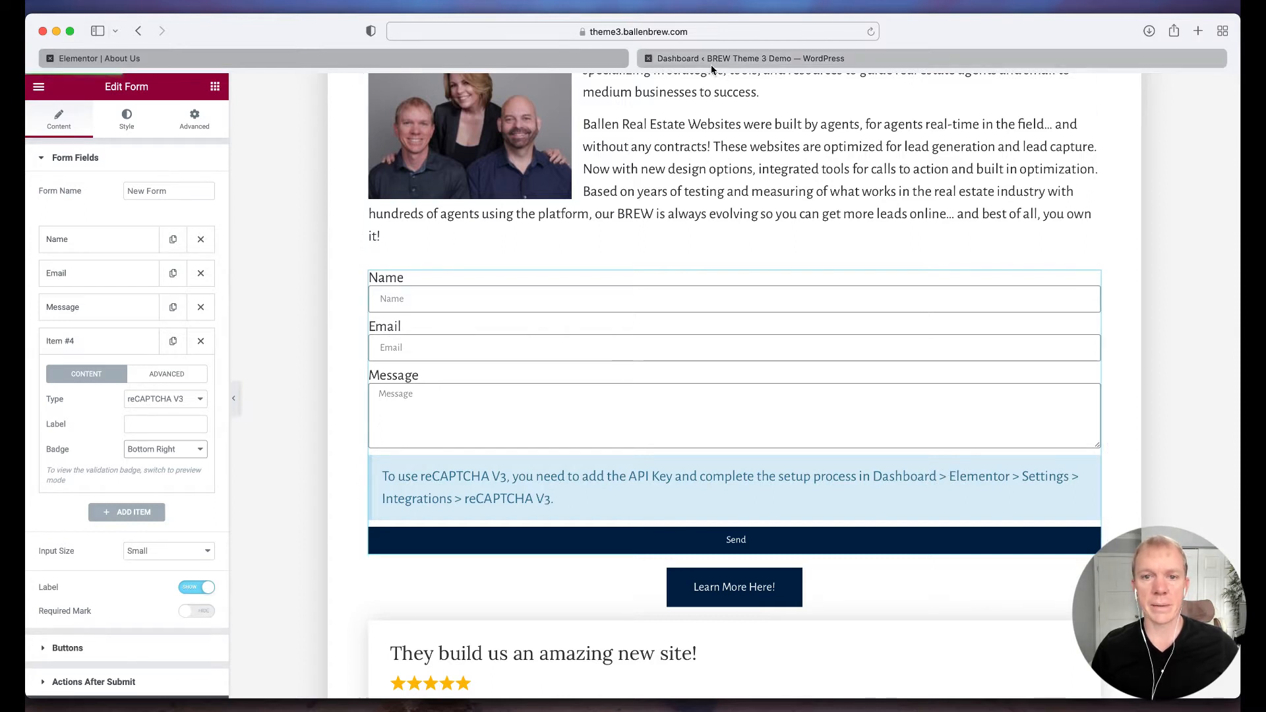
pyautogui.click(749, 58)
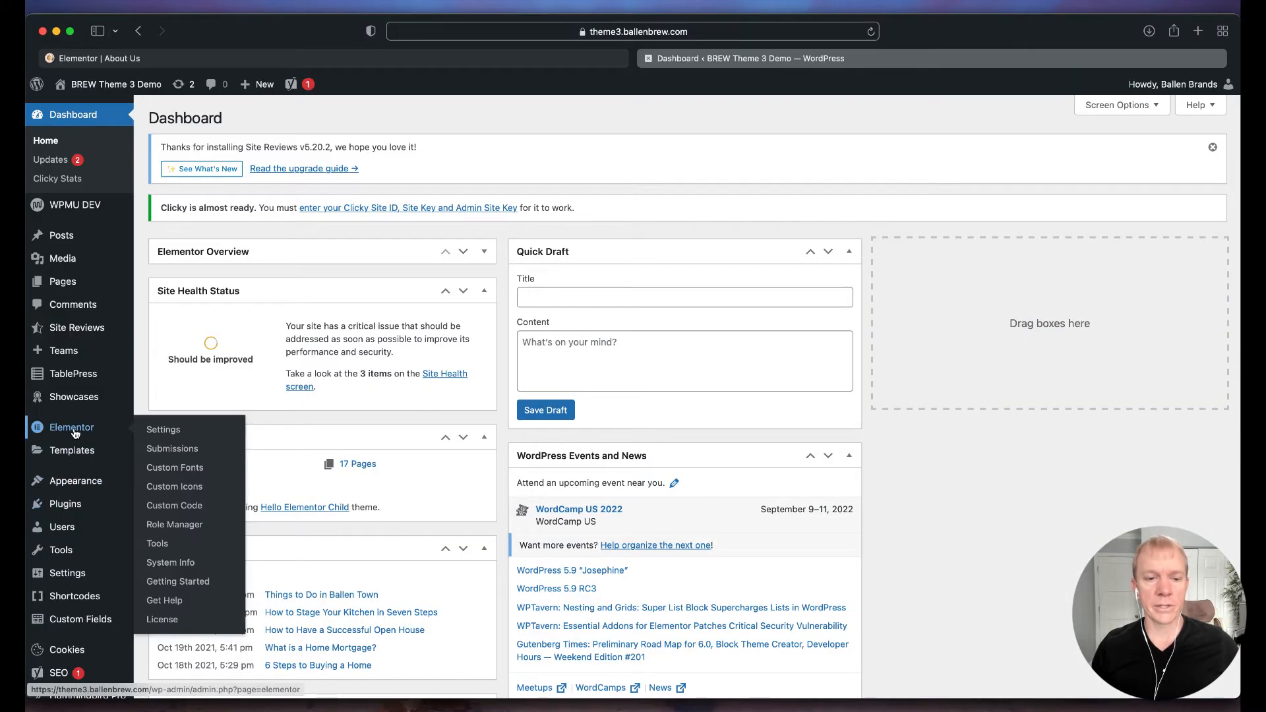
# Show Elementor's Integrations reCAPTCHA V3 key fields and open Google's reCAPTCHA V3 page.
pyautogui.click(162, 428)
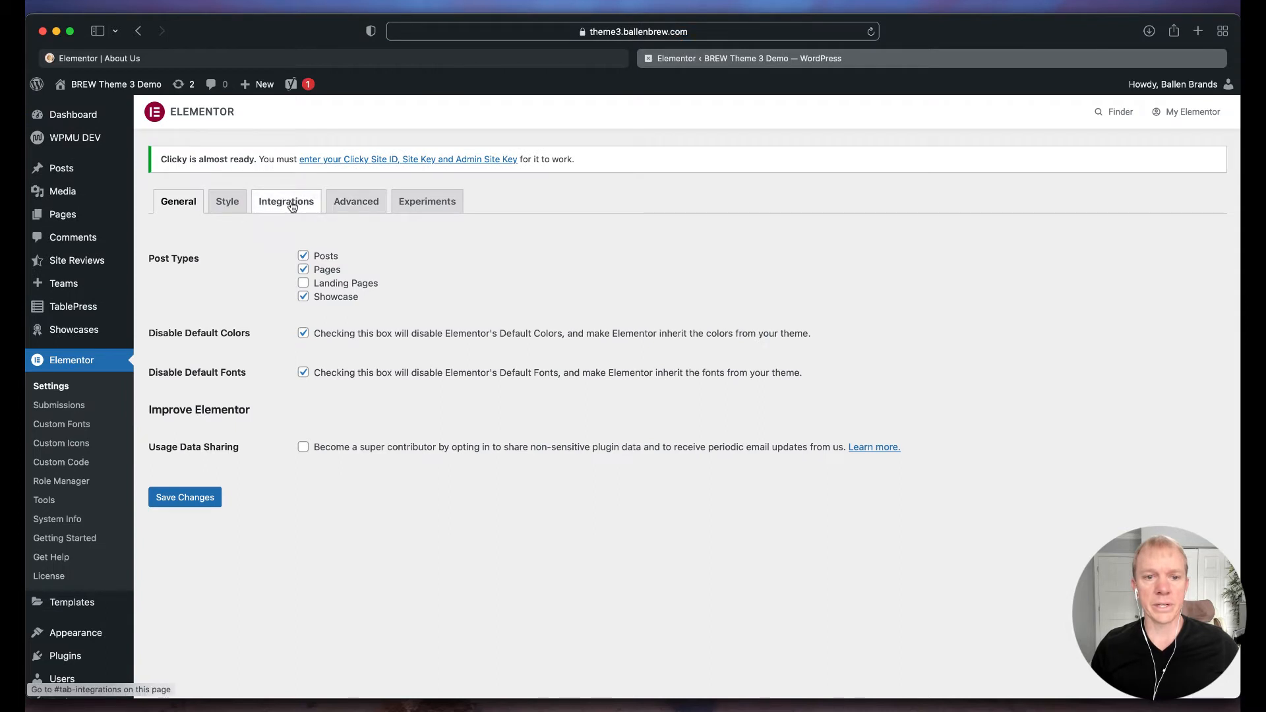
pyautogui.click(286, 201)
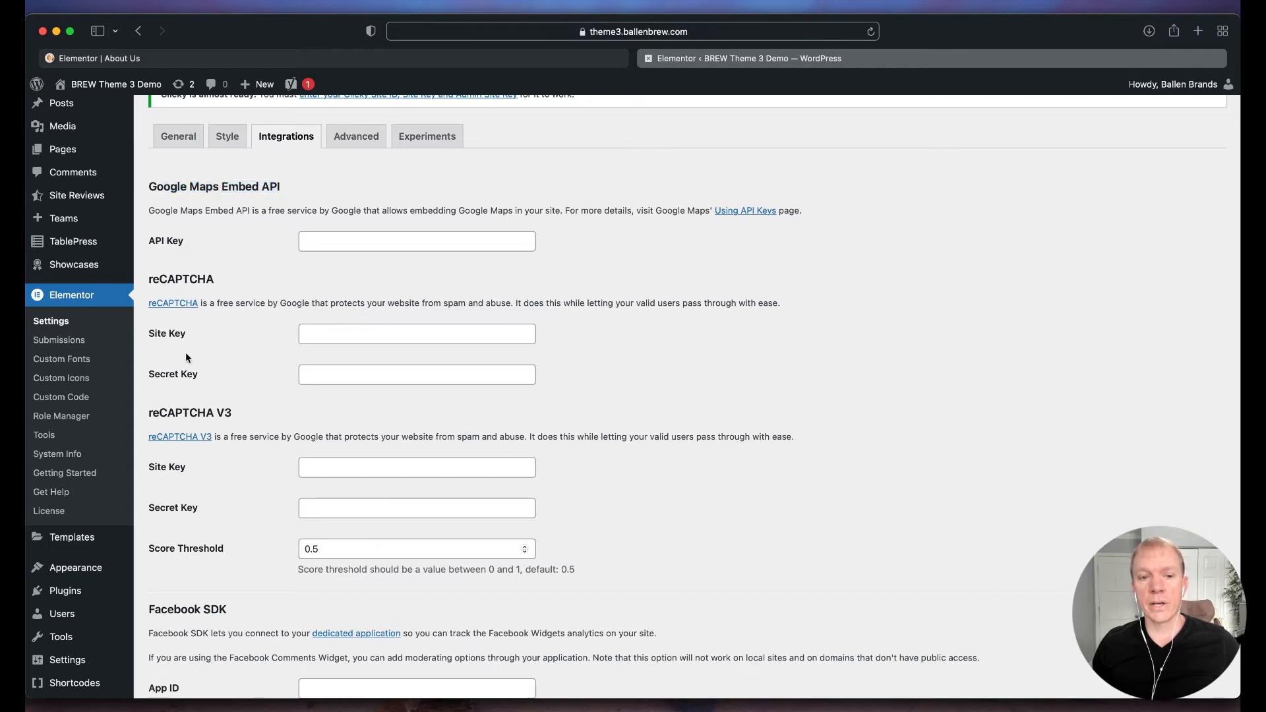
pyautogui.scroll(-3)
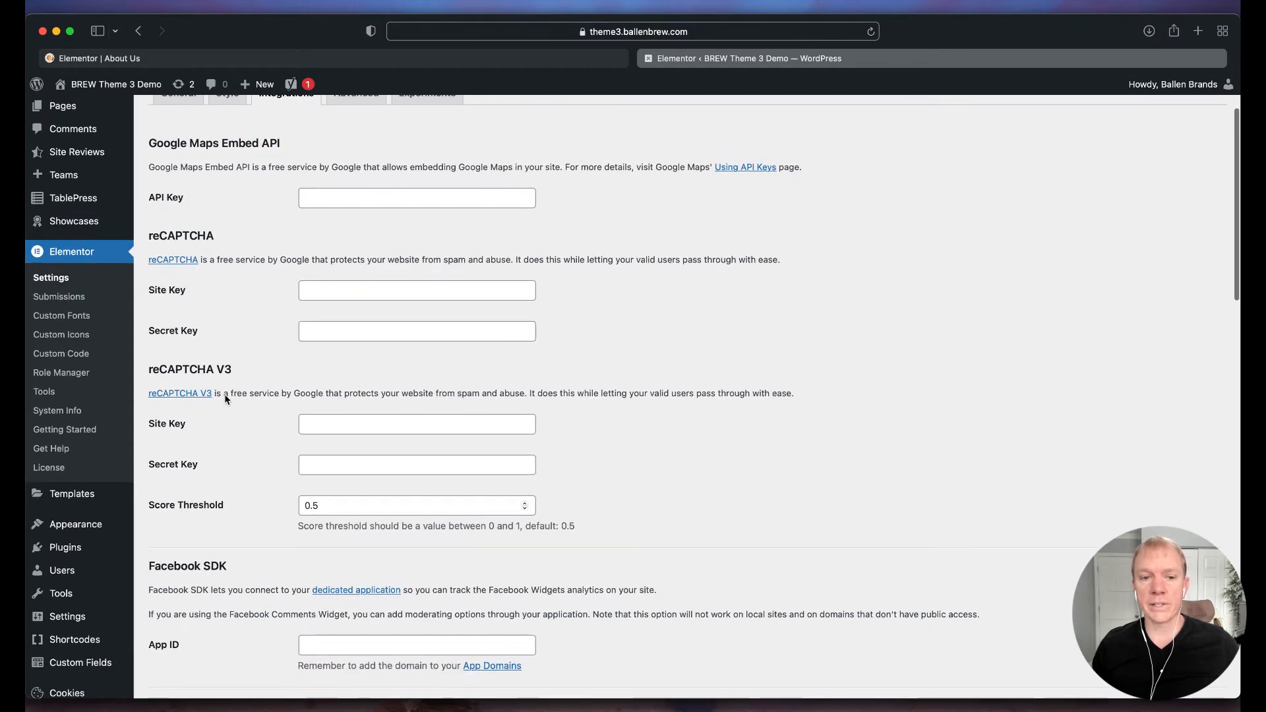
pyautogui.moveTo(223, 393); pyautogui.dragTo(479, 393)
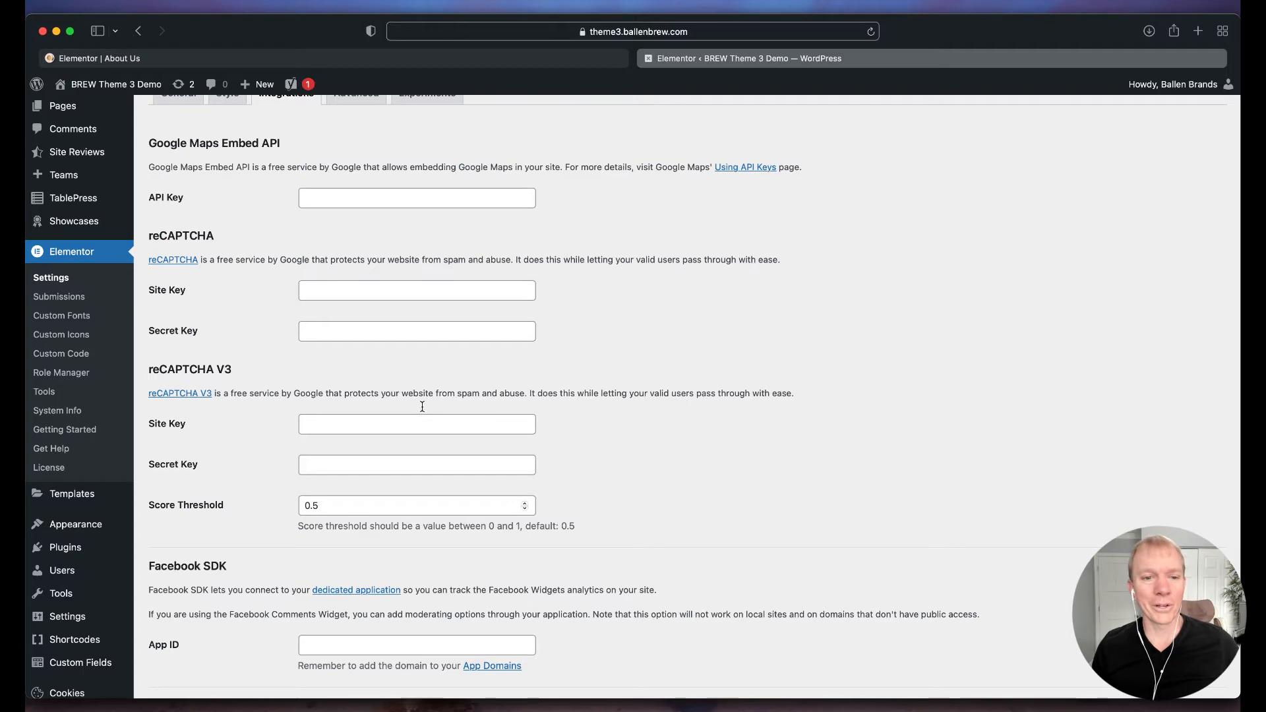
pyautogui.moveTo(179, 393)
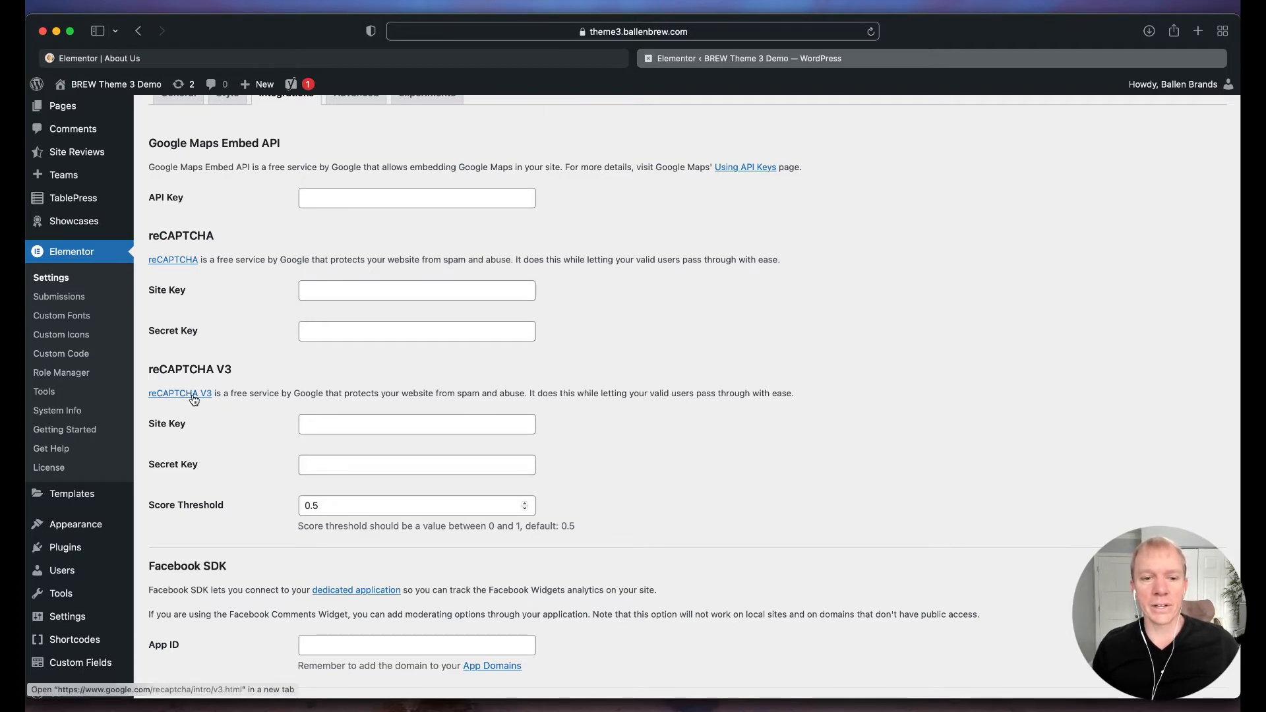
pyautogui.click(179, 393)
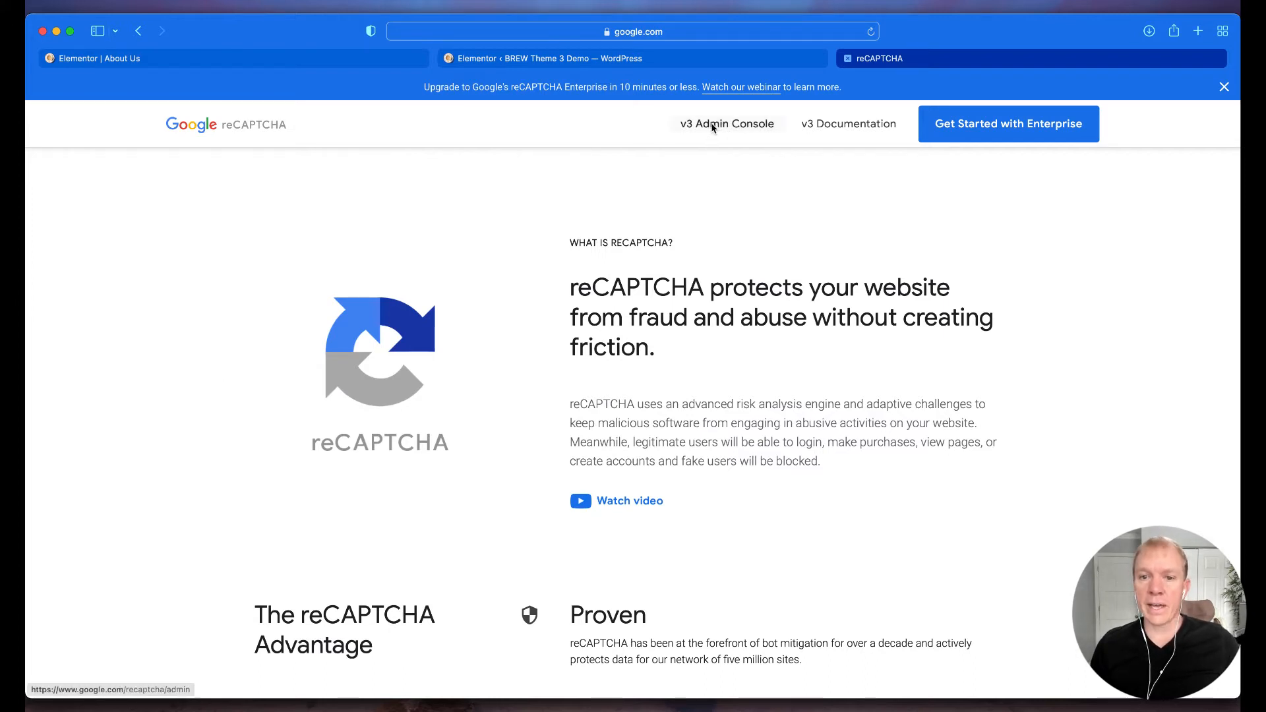
pyautogui.moveTo(723, 129)
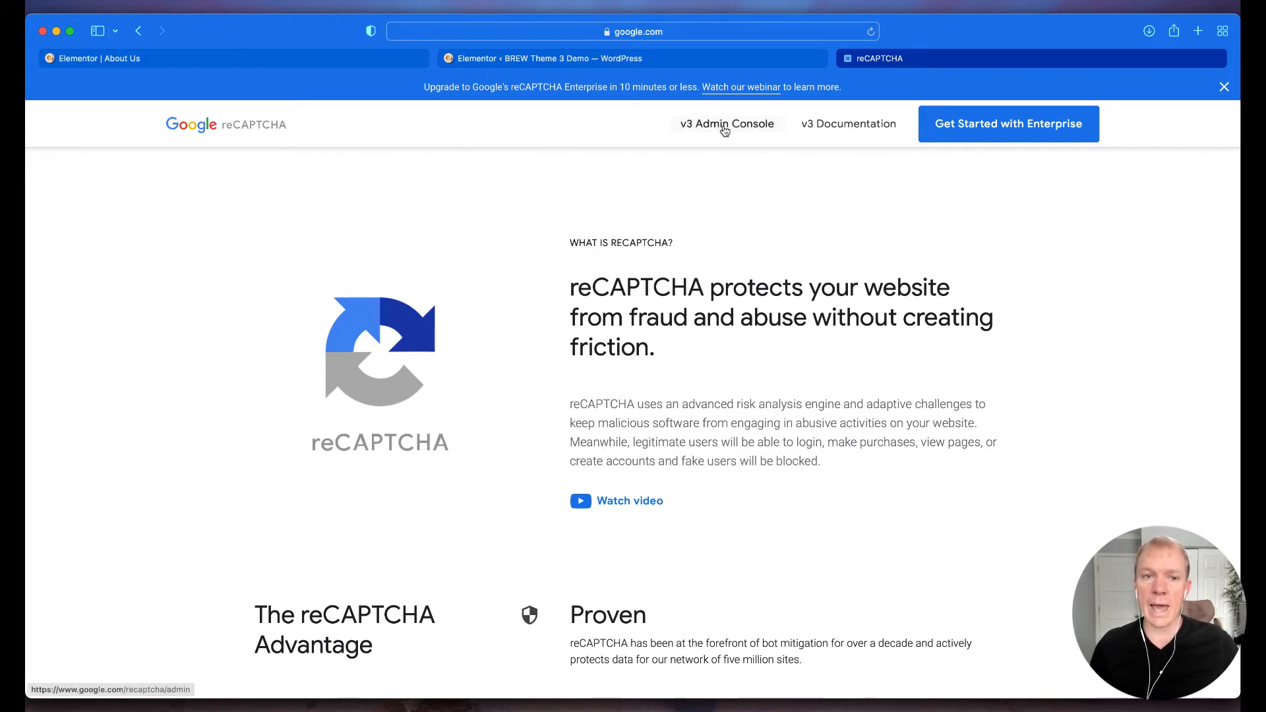
# Open a blank Register a new site form in the reCAPTCHA admin console.
pyautogui.click(726, 124)
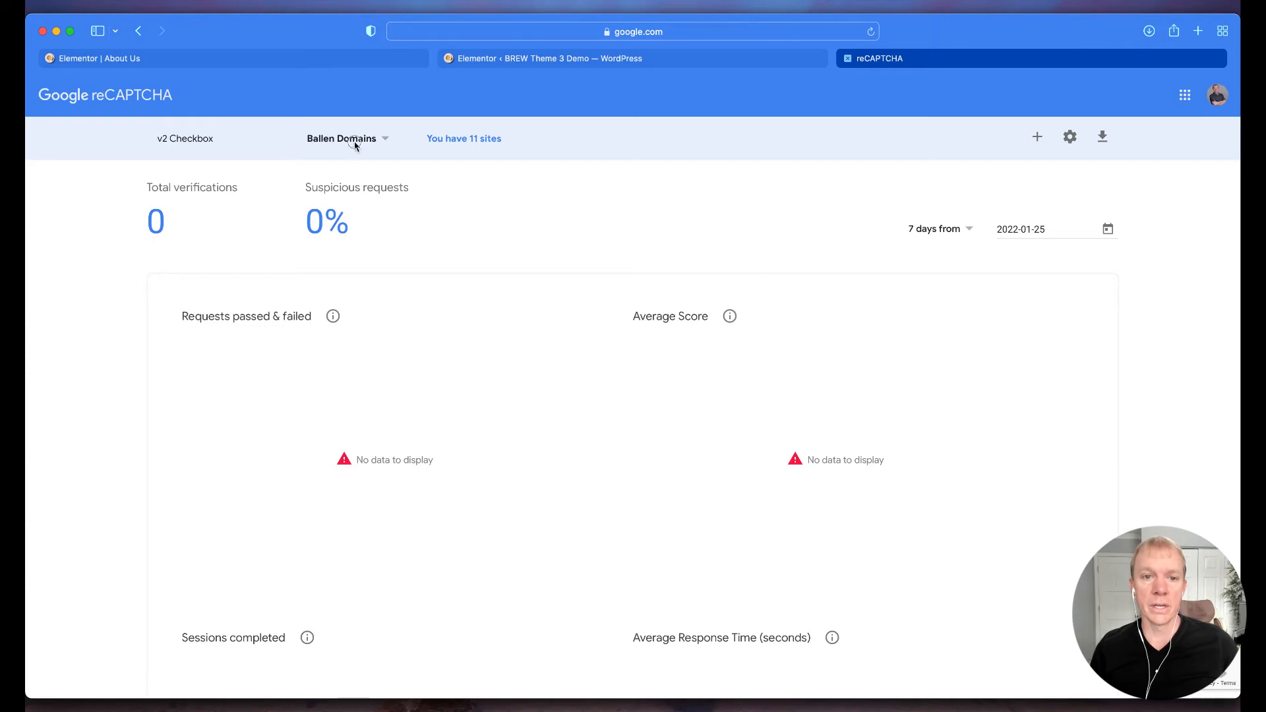
pyautogui.moveTo(540, 222)
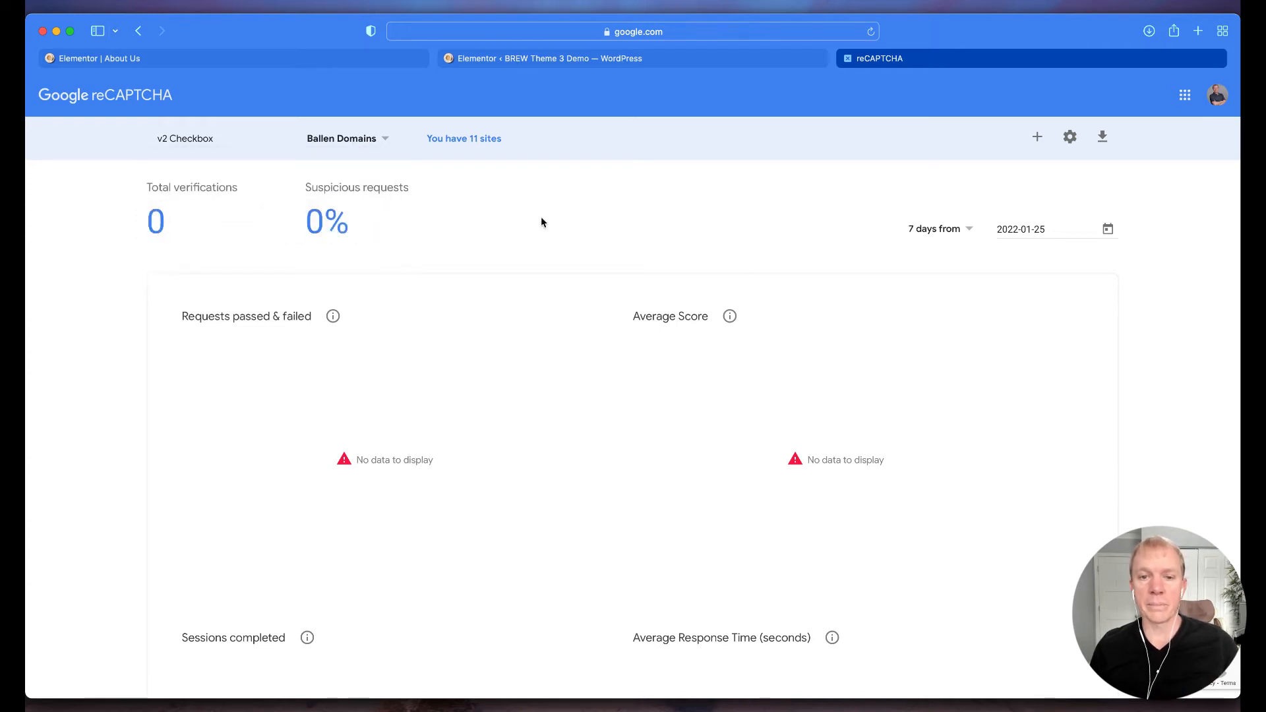
pyautogui.moveTo(499, 196)
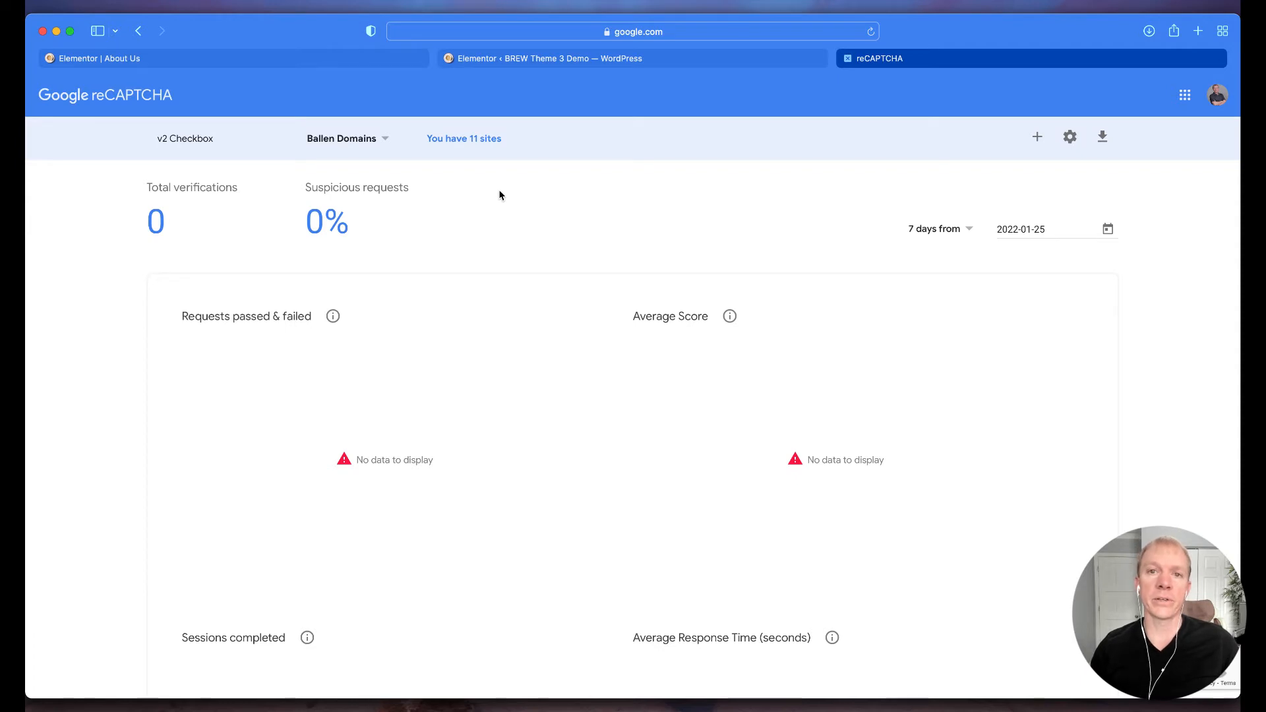
pyautogui.moveTo(507, 213)
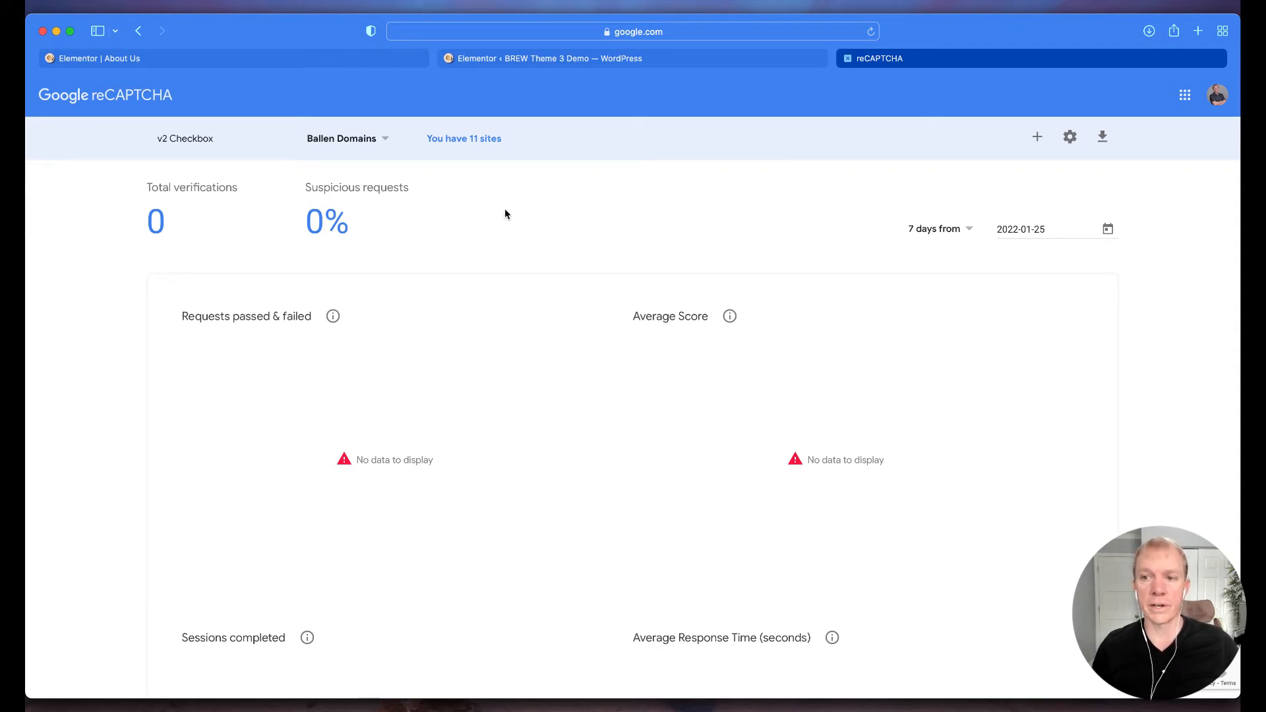
pyautogui.click(1038, 137)
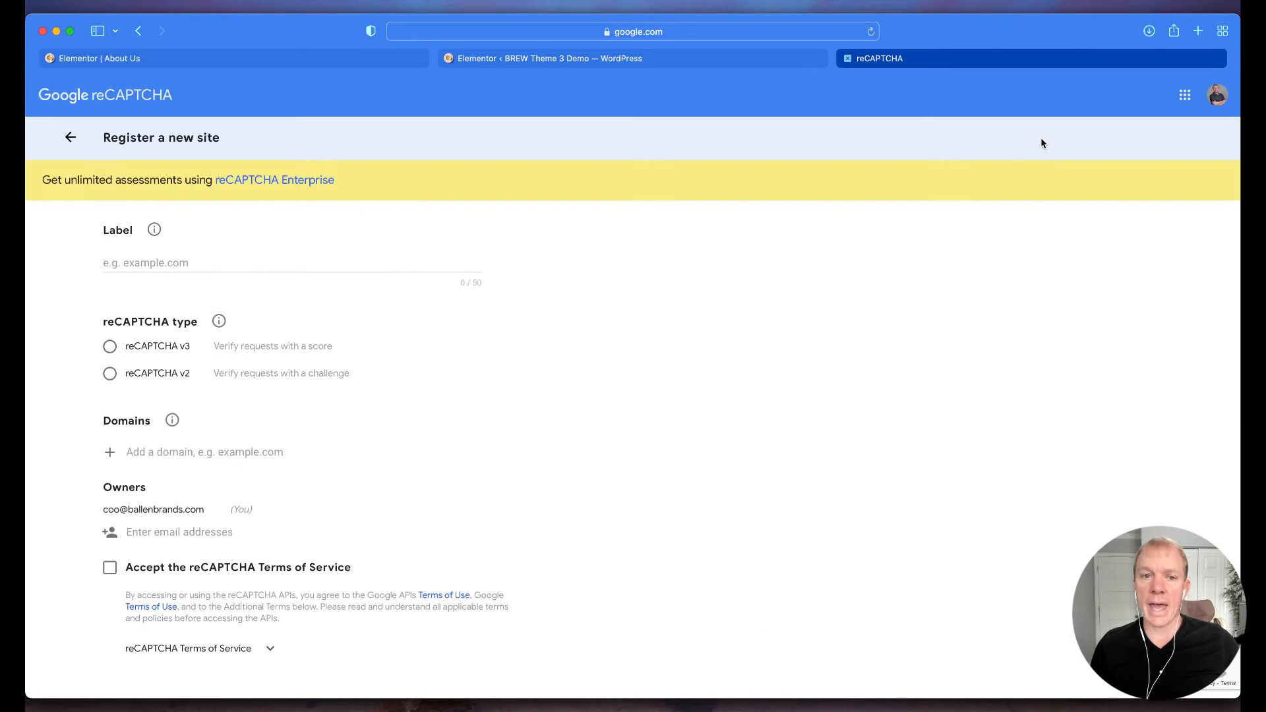
pyautogui.moveTo(154, 346)
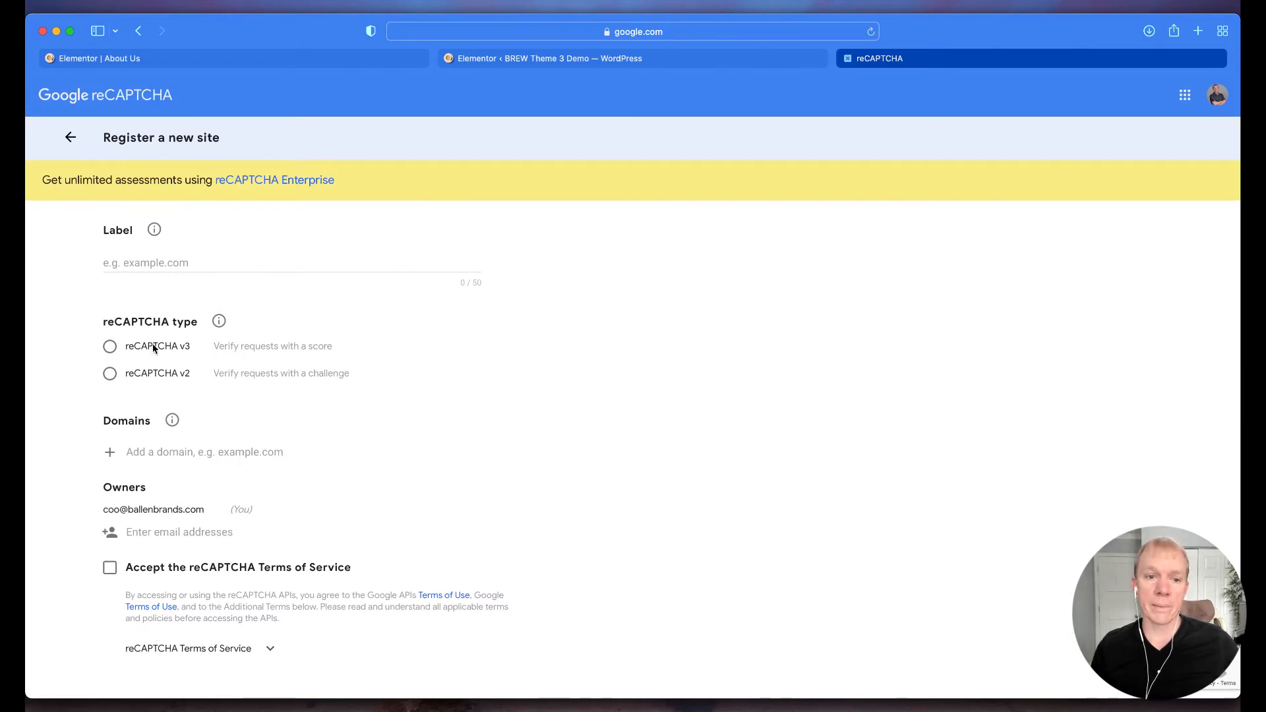
pyautogui.moveTo(239, 353)
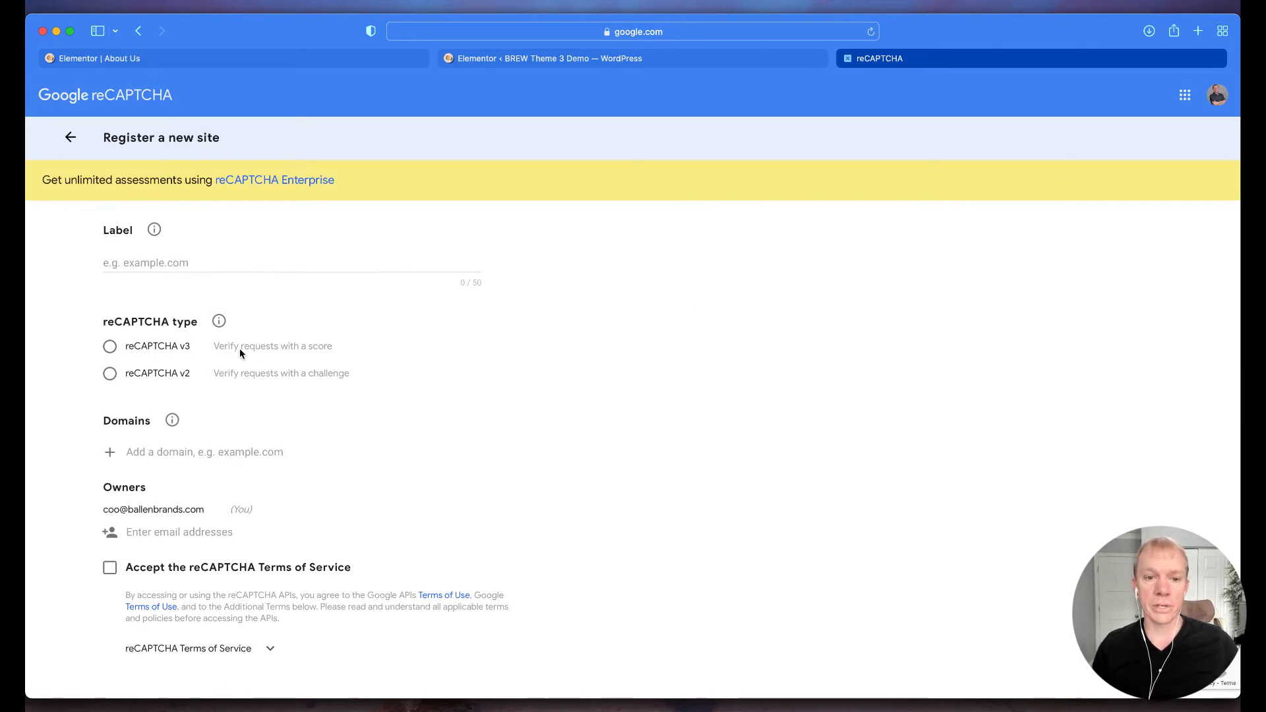
pyautogui.click(110, 346)
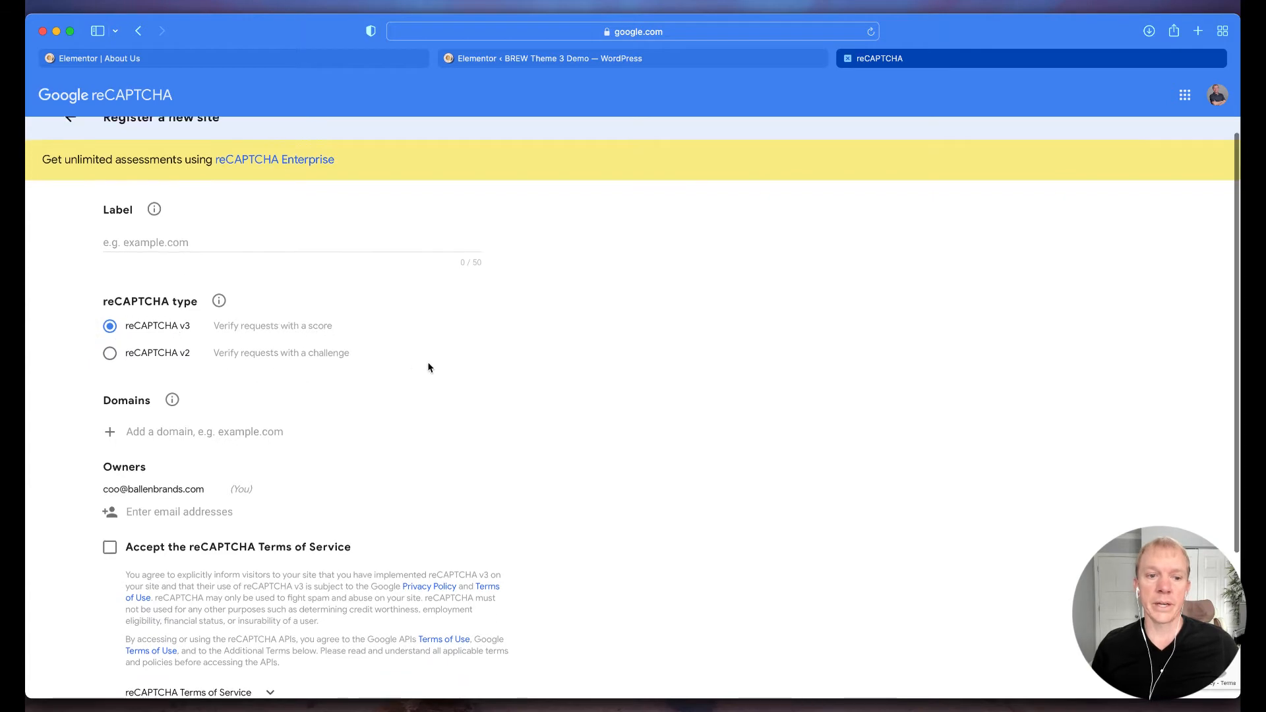
pyautogui.scroll(-3)
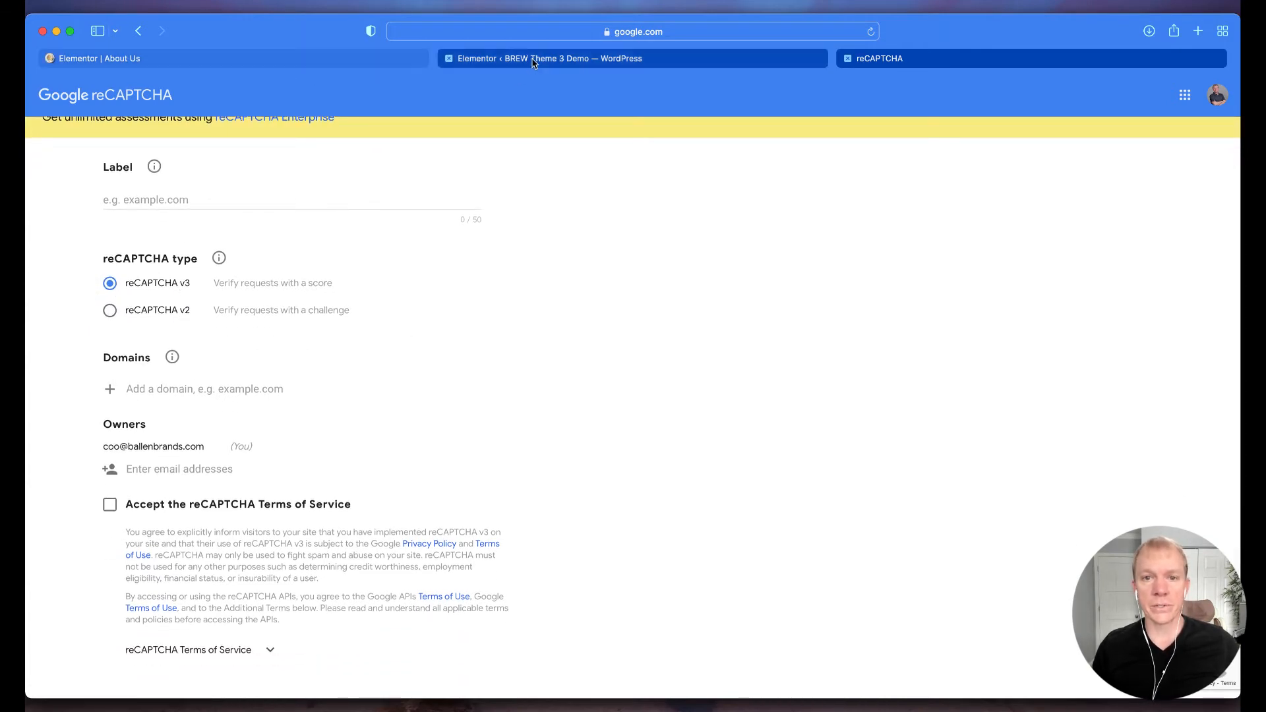
pyautogui.click(634, 32)
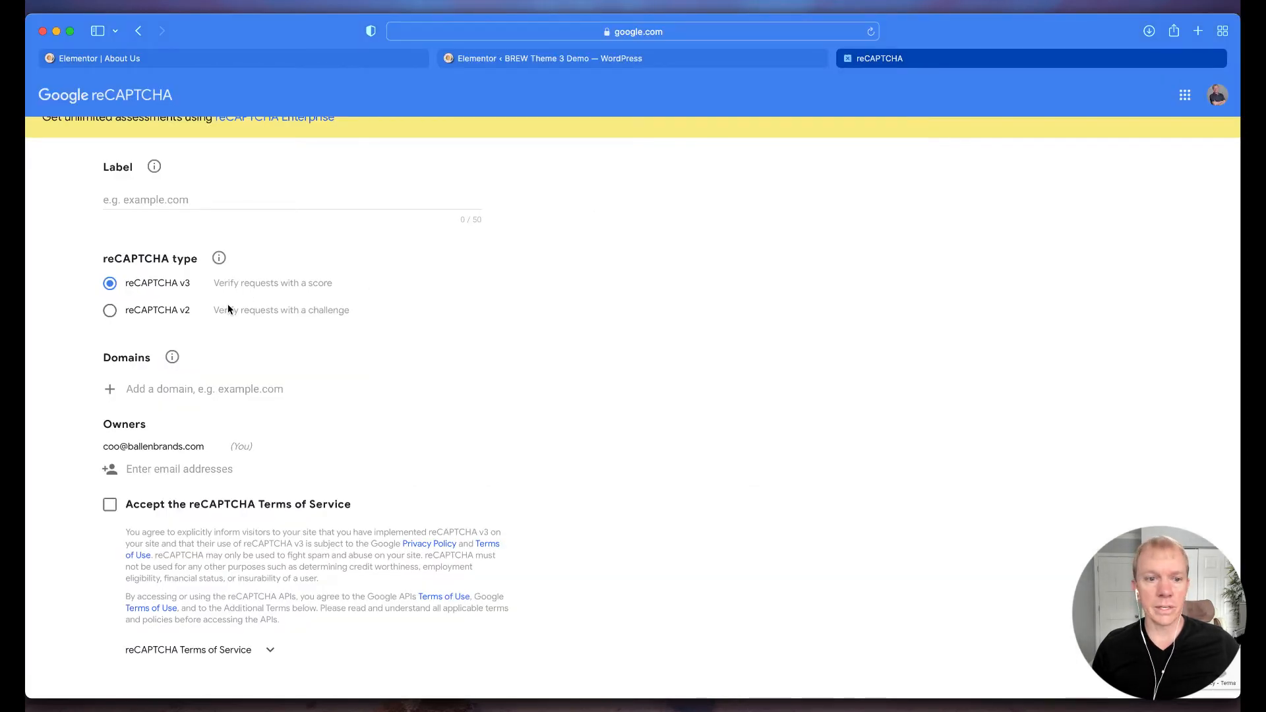
pyautogui.click(307, 389)
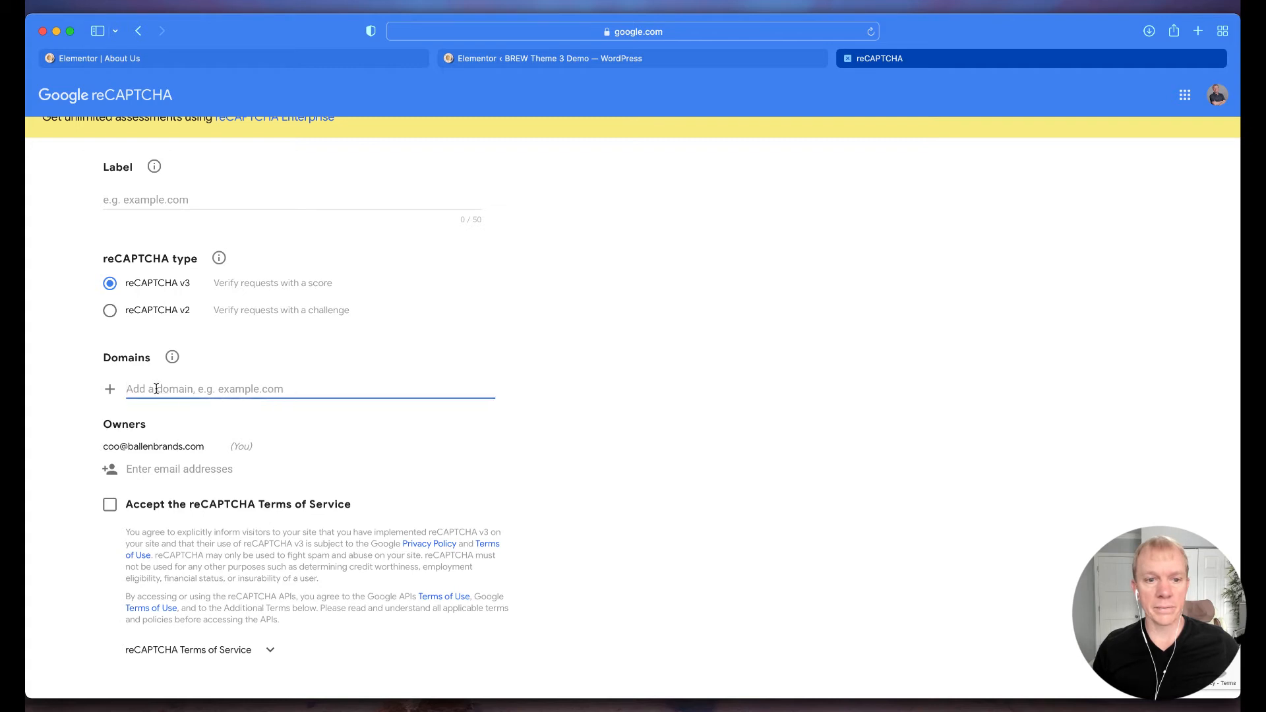
pyautogui.write('https://theme3.ballenbrew.com')
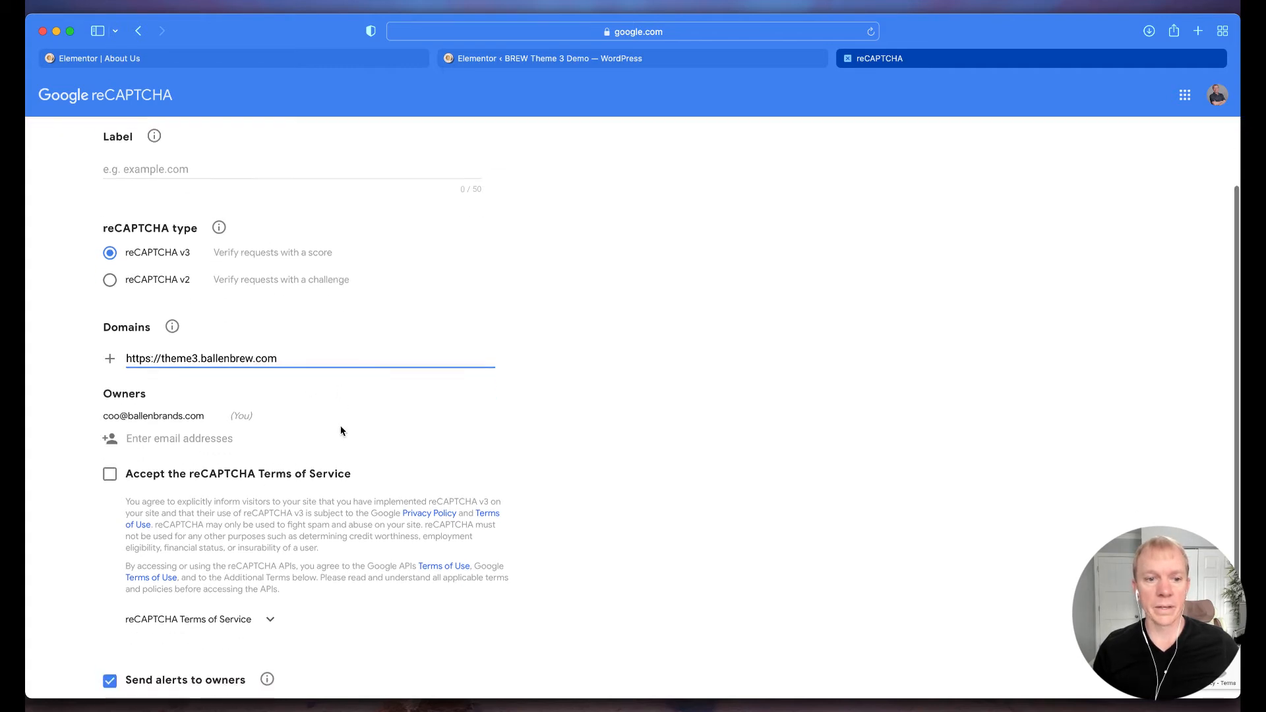
pyautogui.scroll(-3)
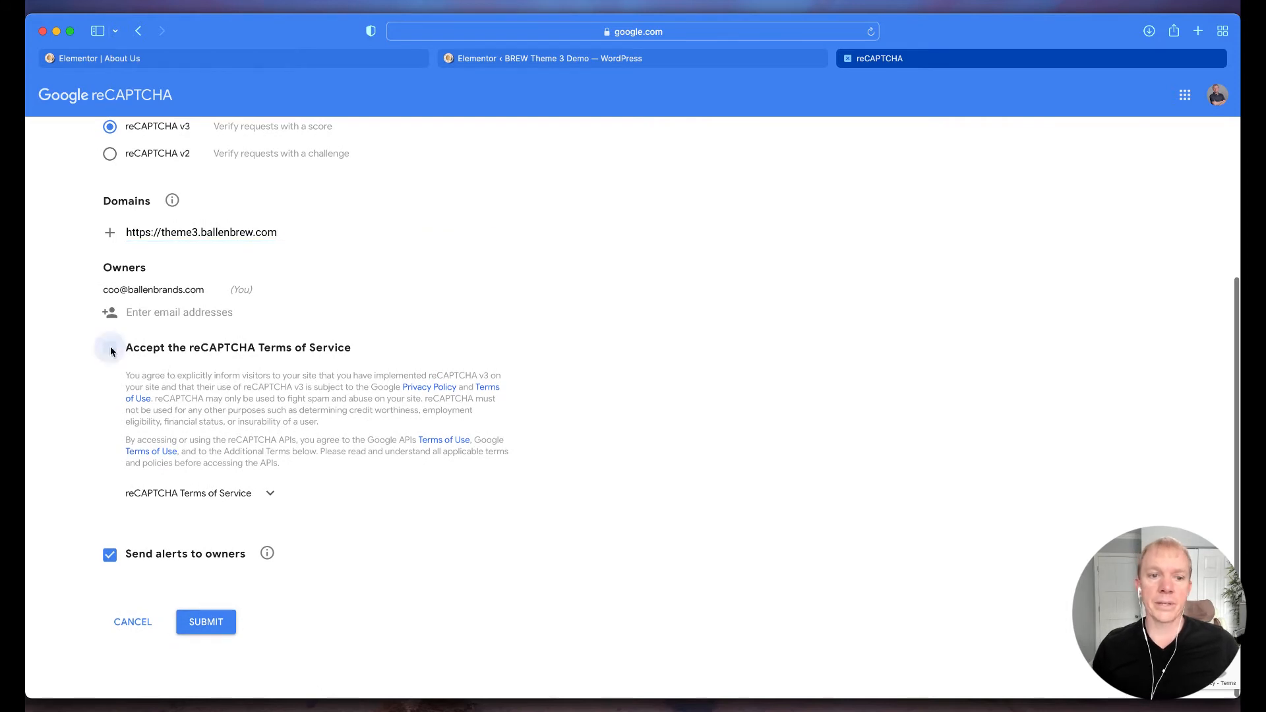
pyautogui.click(110, 348)
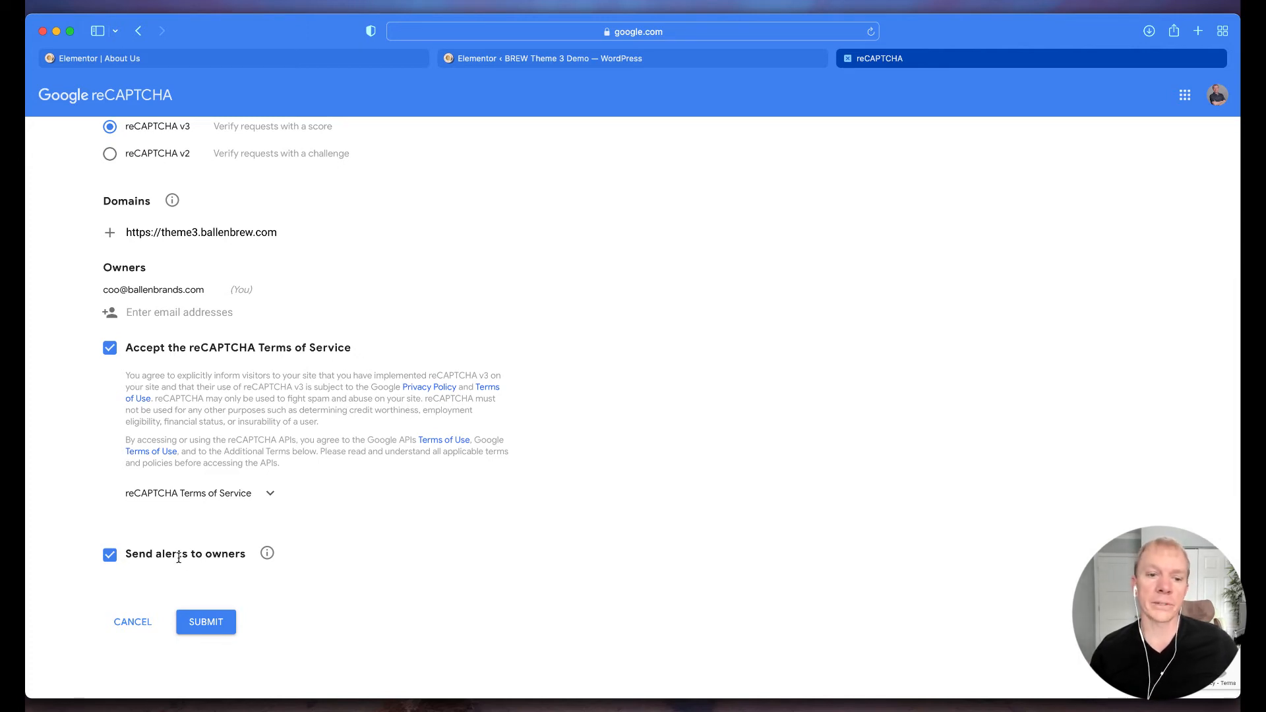
pyautogui.moveTo(267, 554)
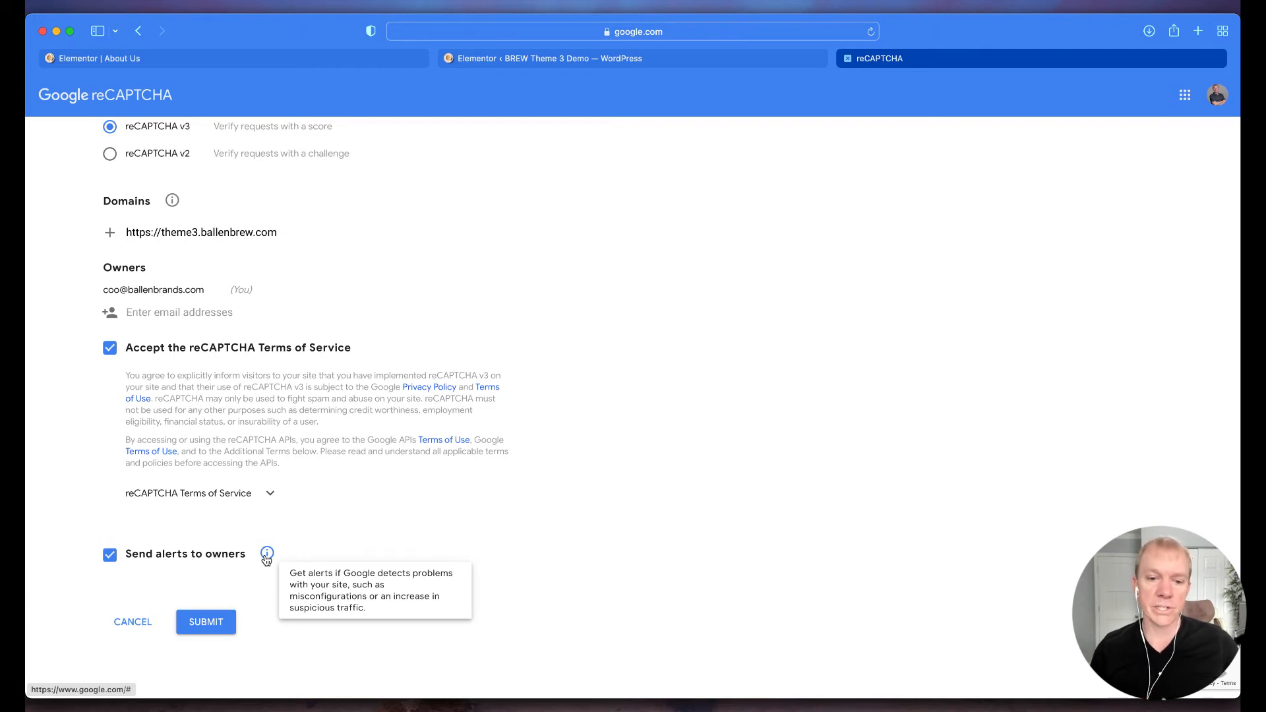
pyautogui.moveTo(565, 557)
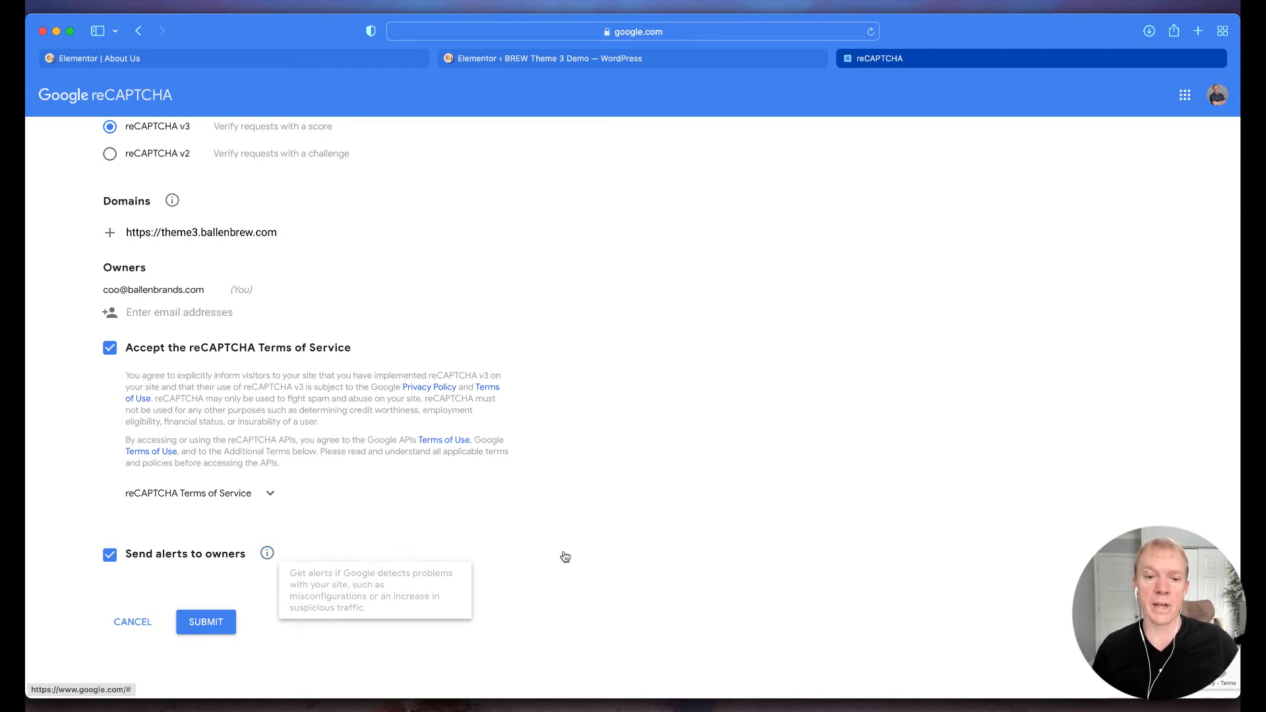
pyautogui.moveTo(273, 616)
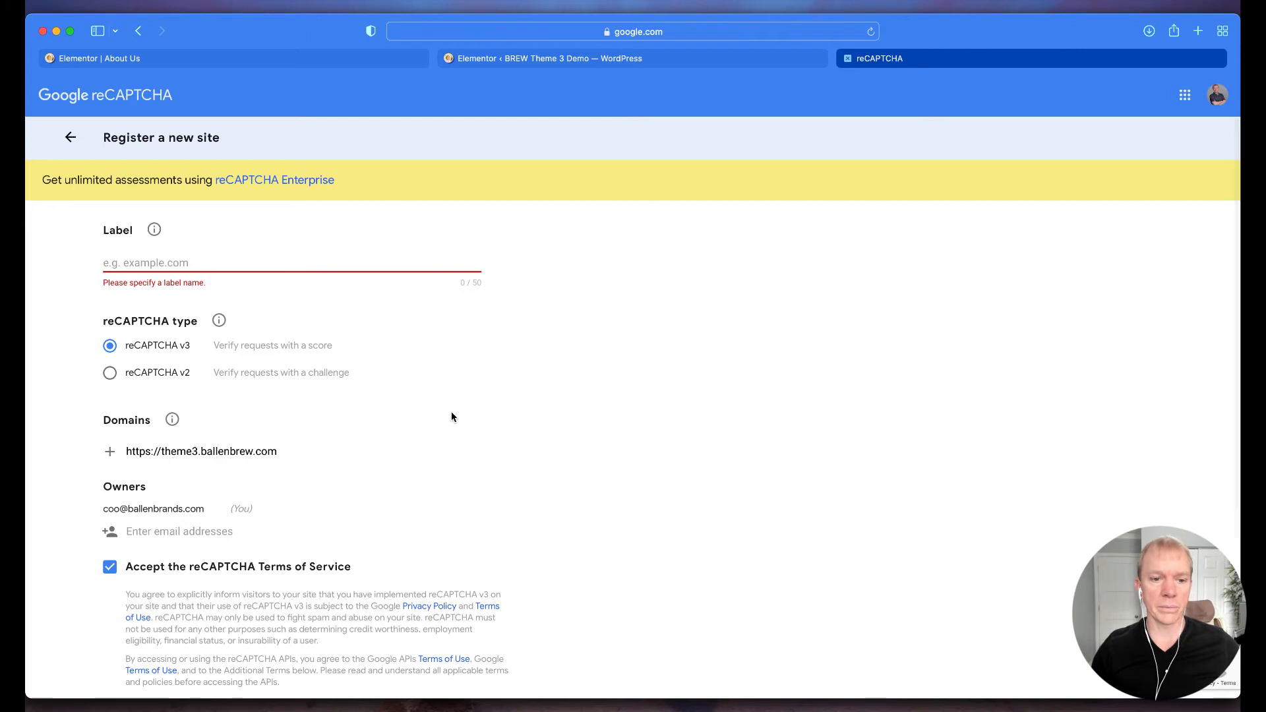
# Label the site 'Theme 3 Demo', drop https from the domain, and submit.
pyautogui.write('Theme 3')
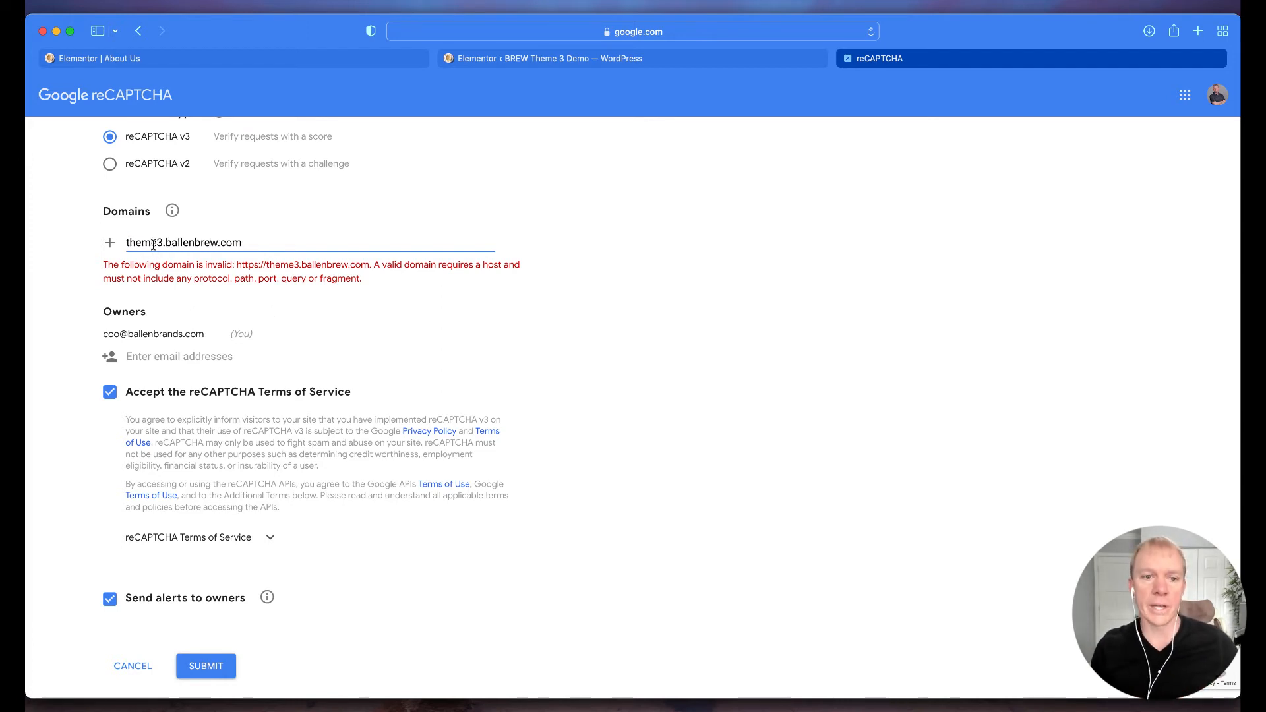
pyautogui.click(205, 666)
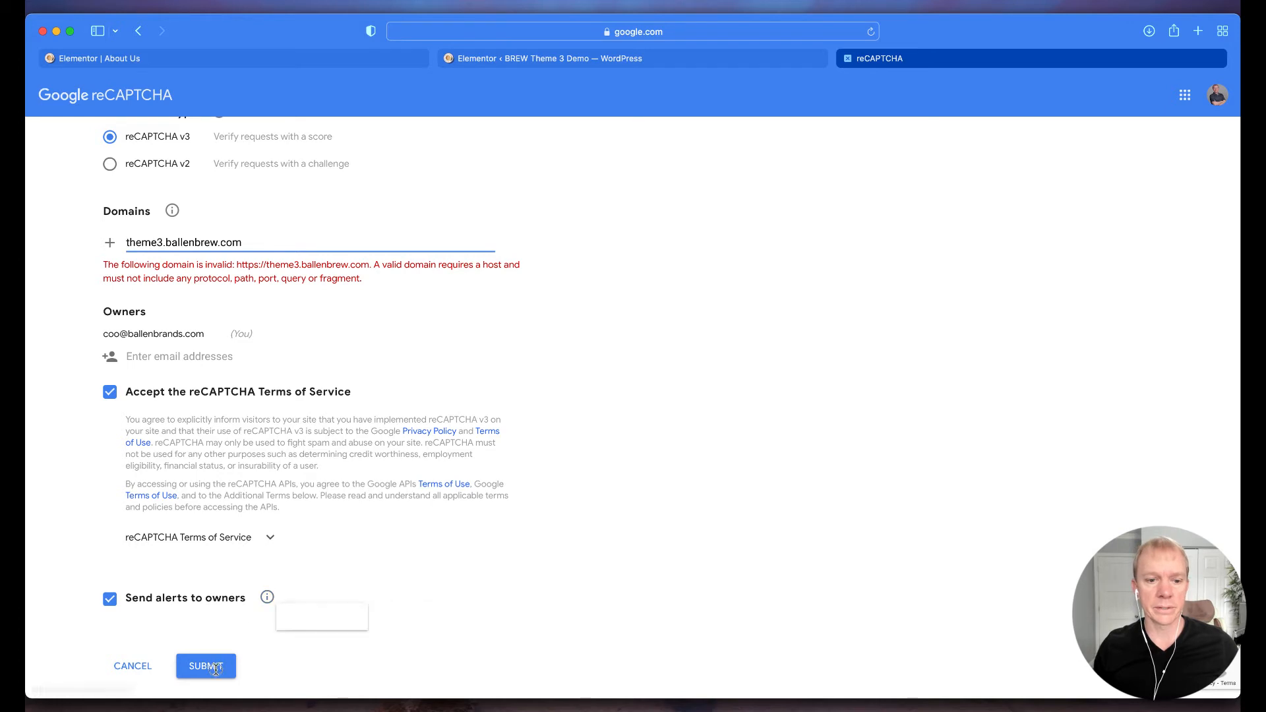
pyautogui.click(205, 666)
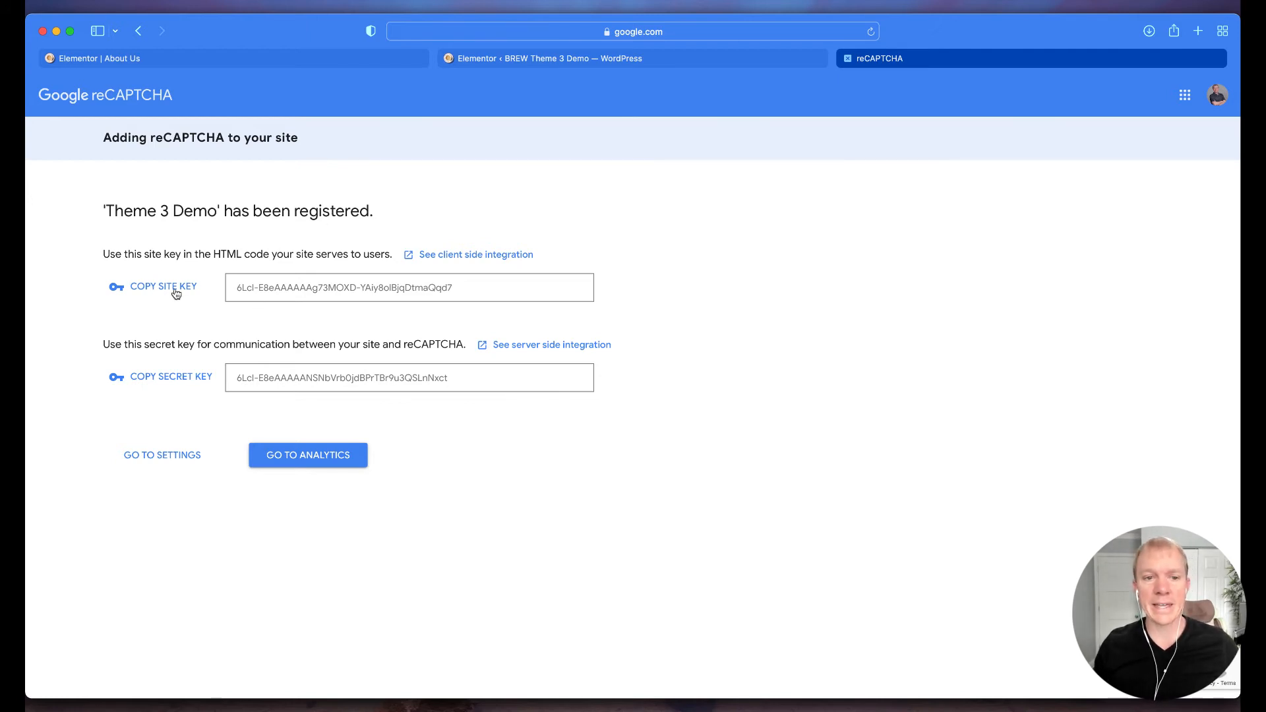
# Copy the generated site key and fill Elementor's reCAPTCHA V3 key fields.
pyautogui.click(163, 287)
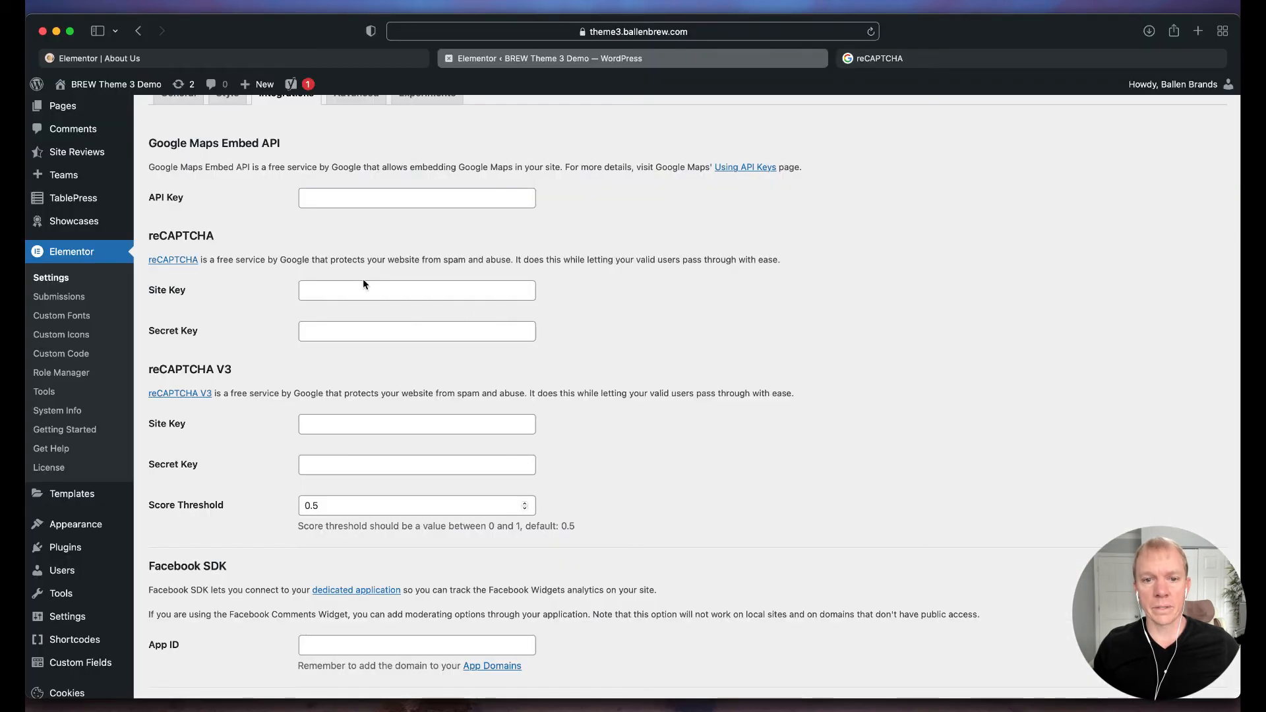
pyautogui.click(416, 424)
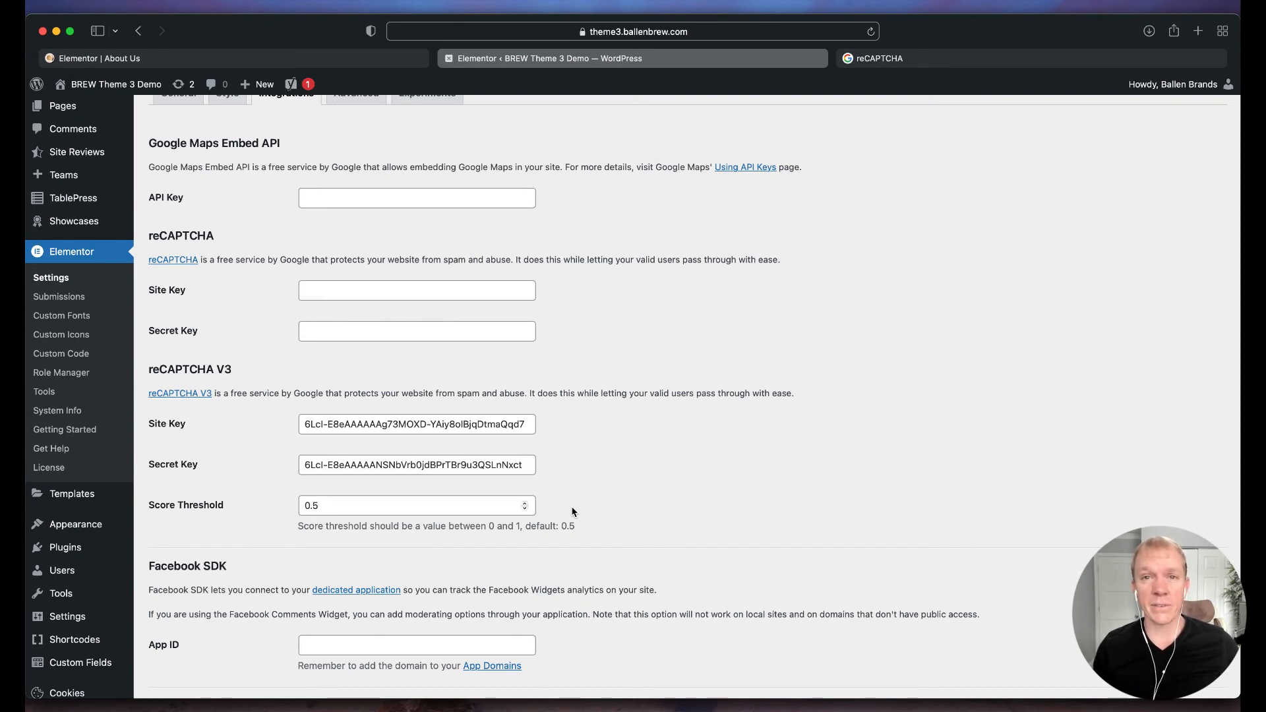
pyautogui.moveTo(517, 533)
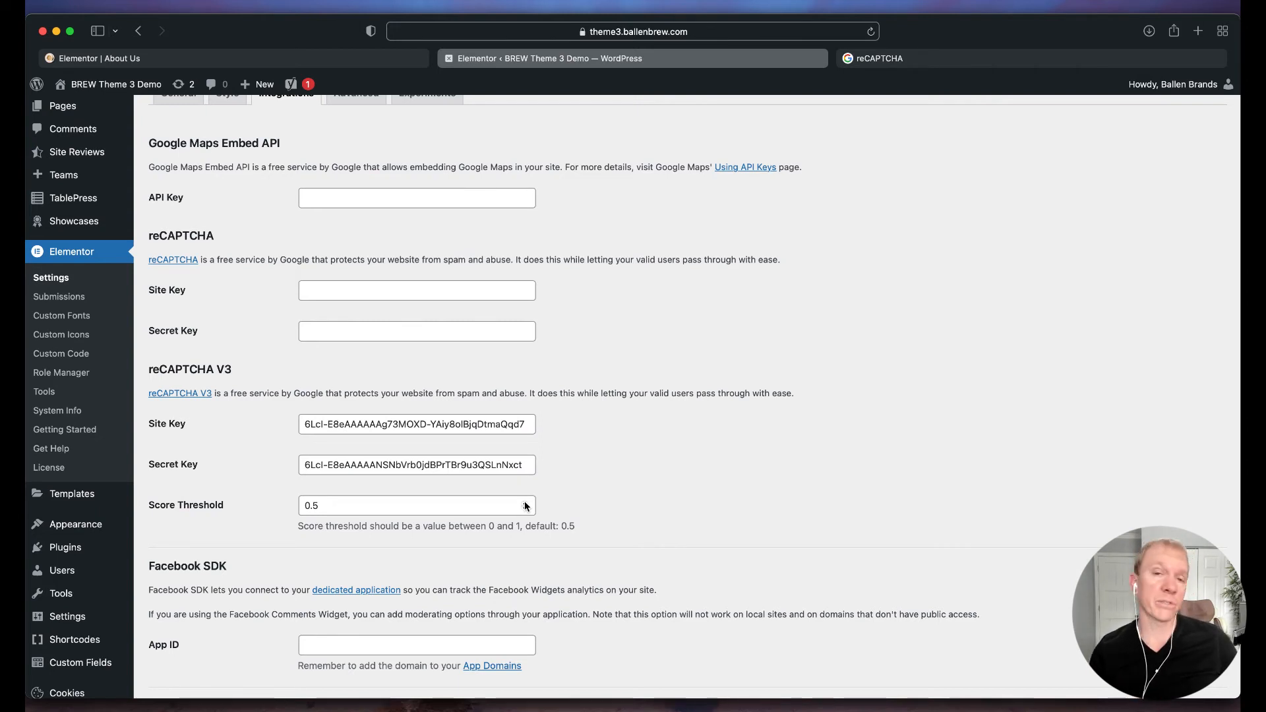
pyautogui.moveTo(603, 494)
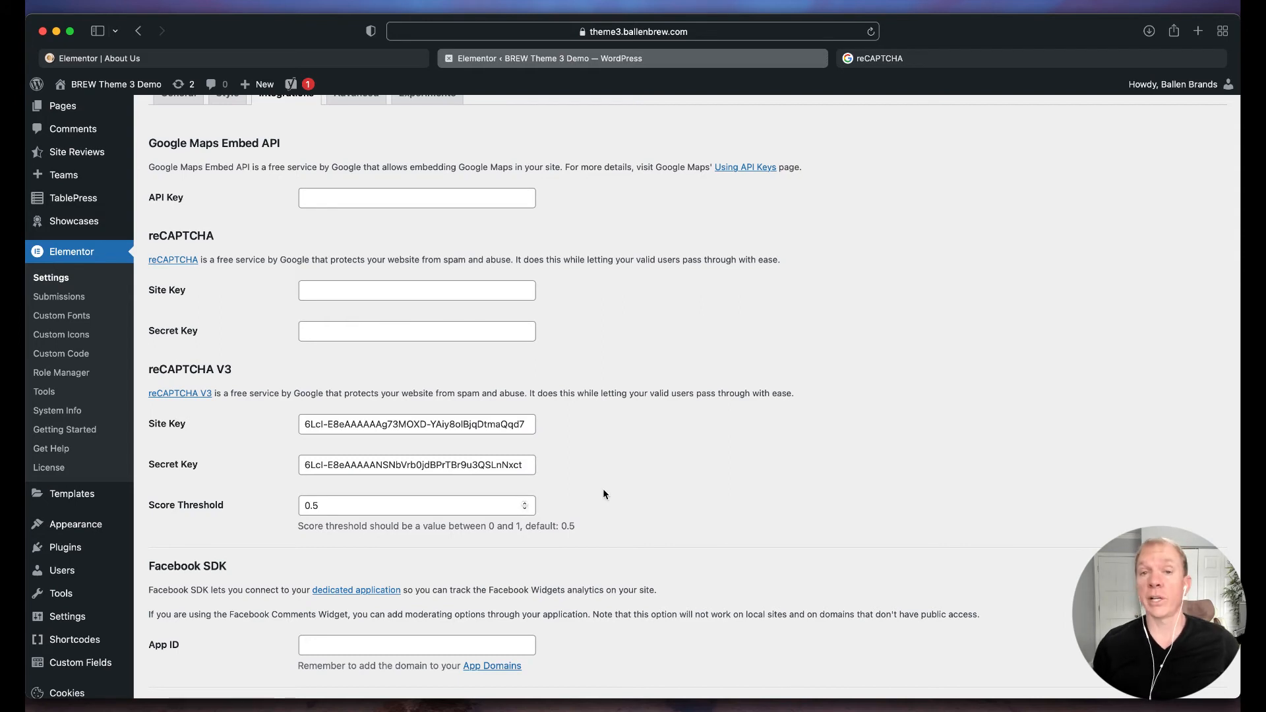
pyautogui.moveTo(609, 493)
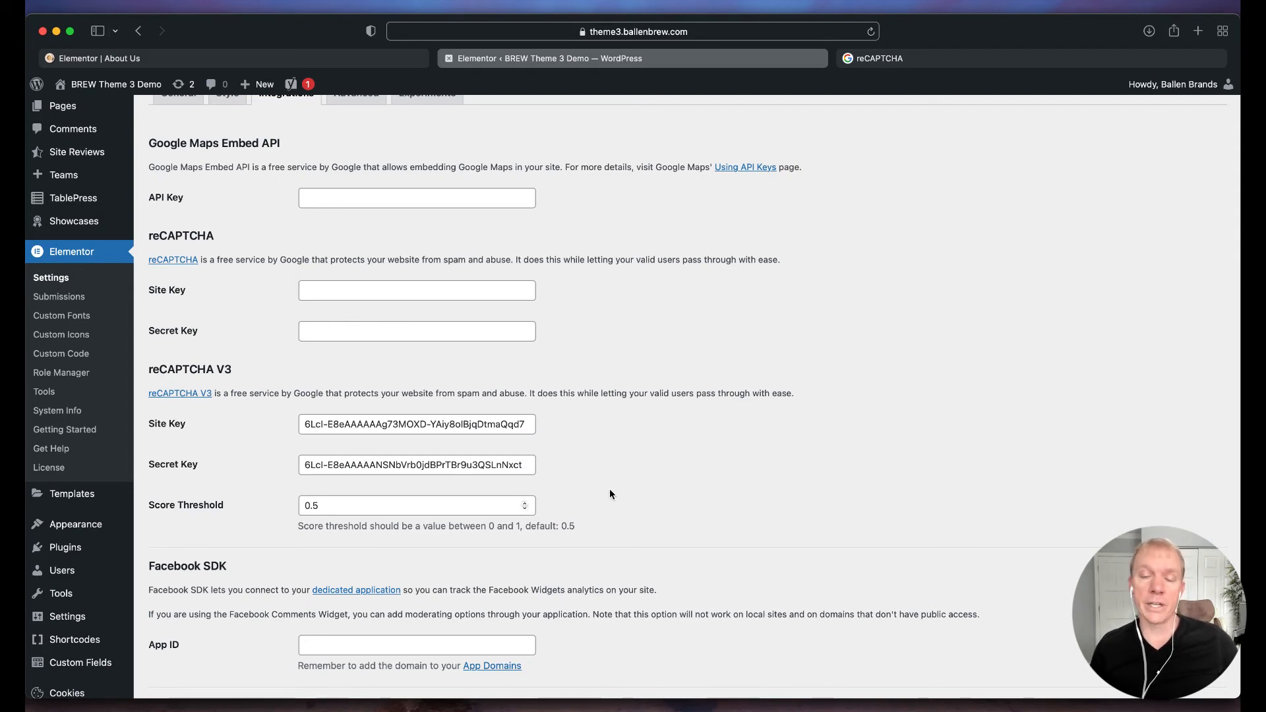
pyautogui.scroll(-3)
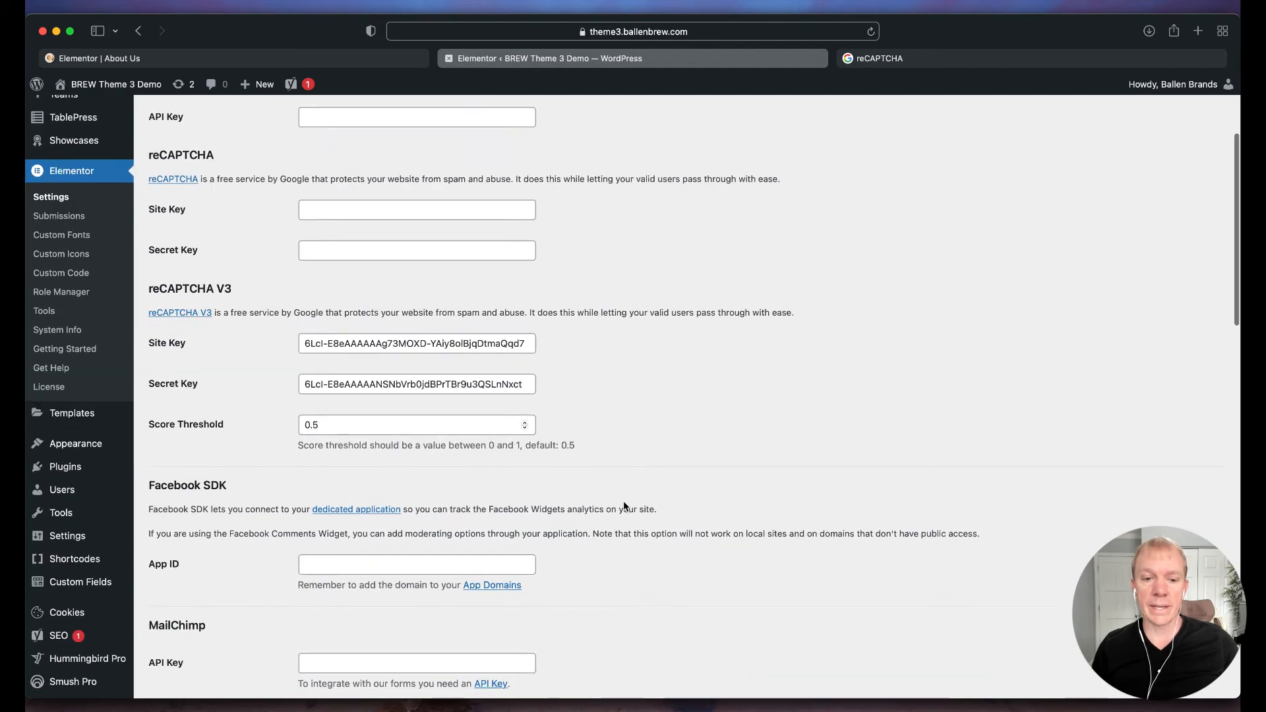
pyautogui.scroll(-3)
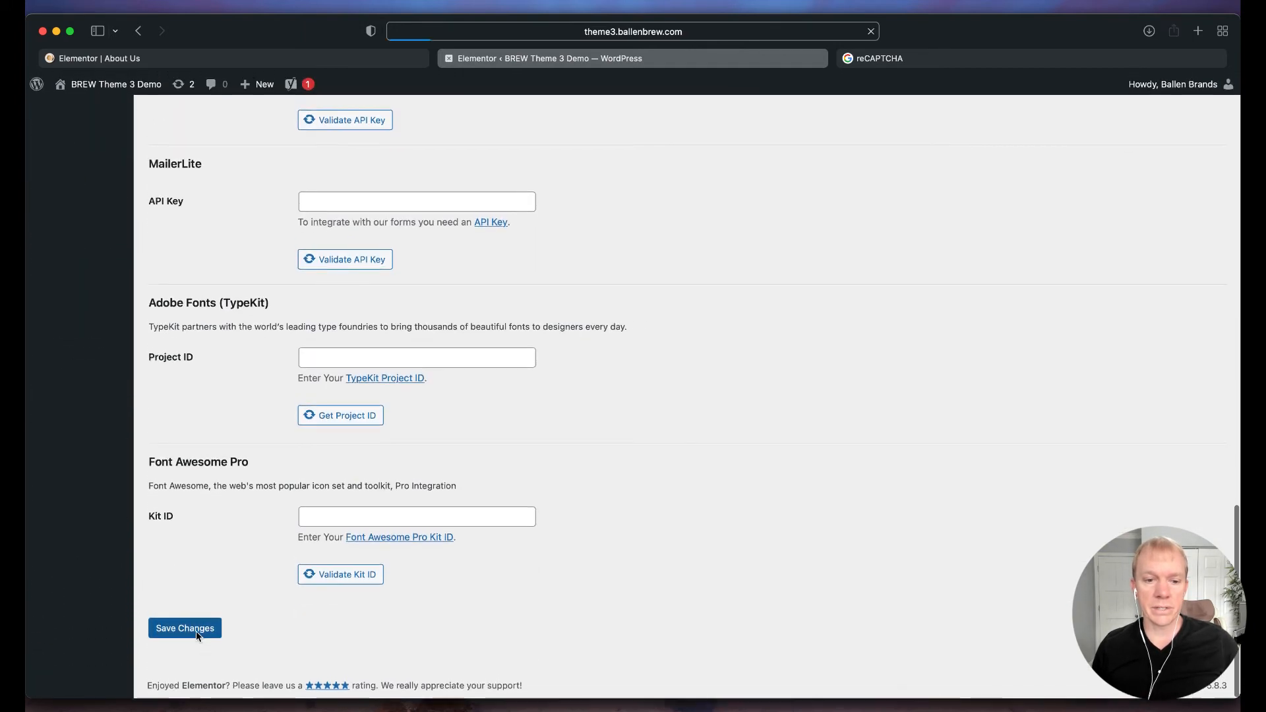
# Save the keys, exit the editor to the dashboard, and reopen About Us in Elementor.
pyautogui.click(184, 629)
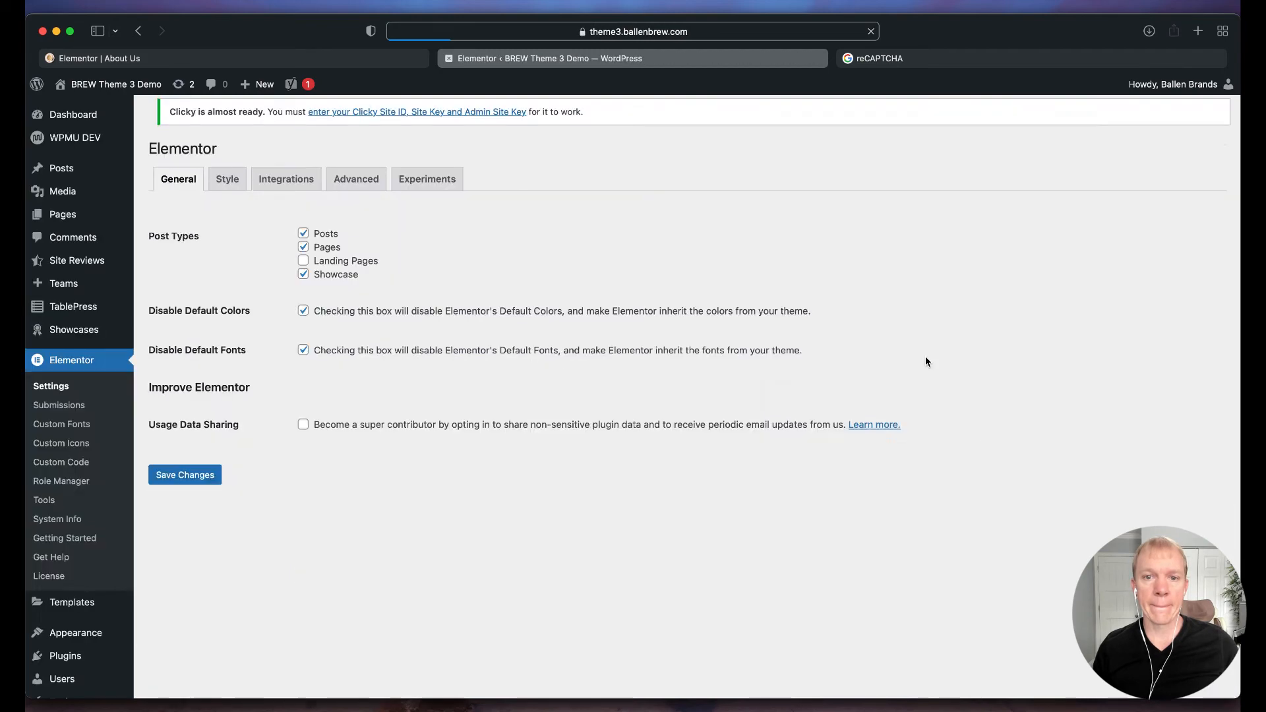
pyautogui.click(285, 178)
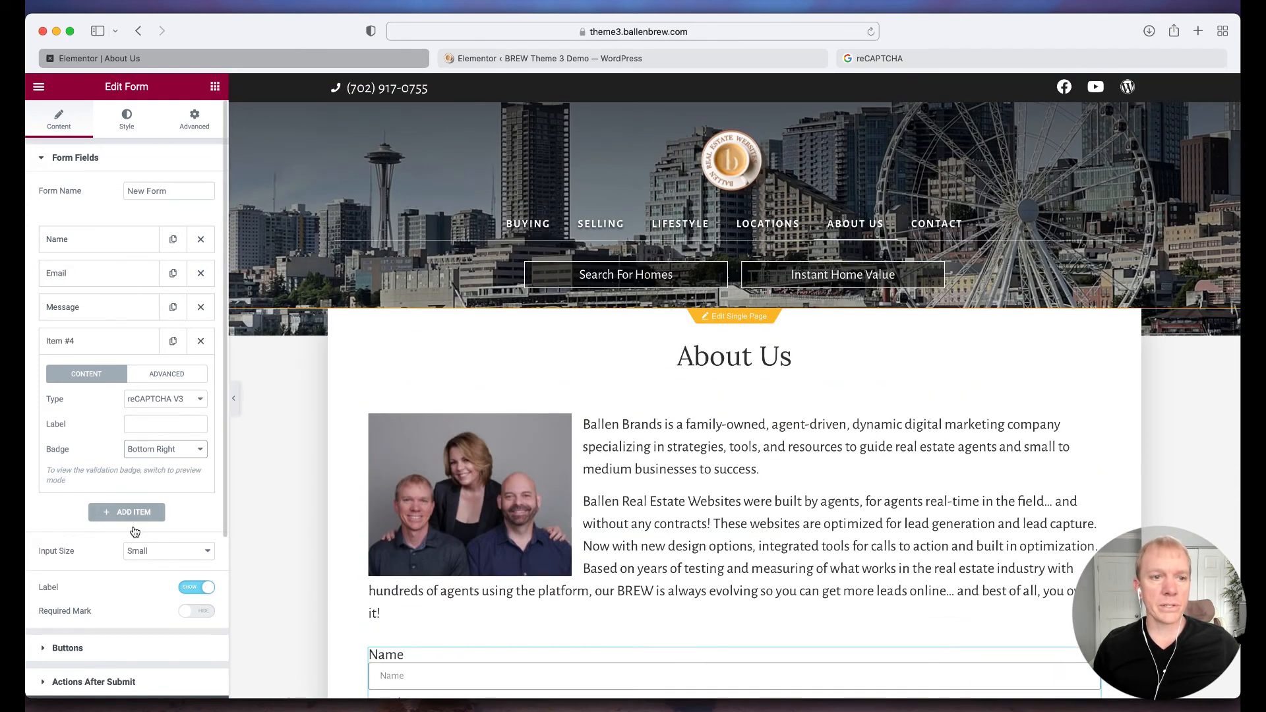
pyautogui.click(38, 87)
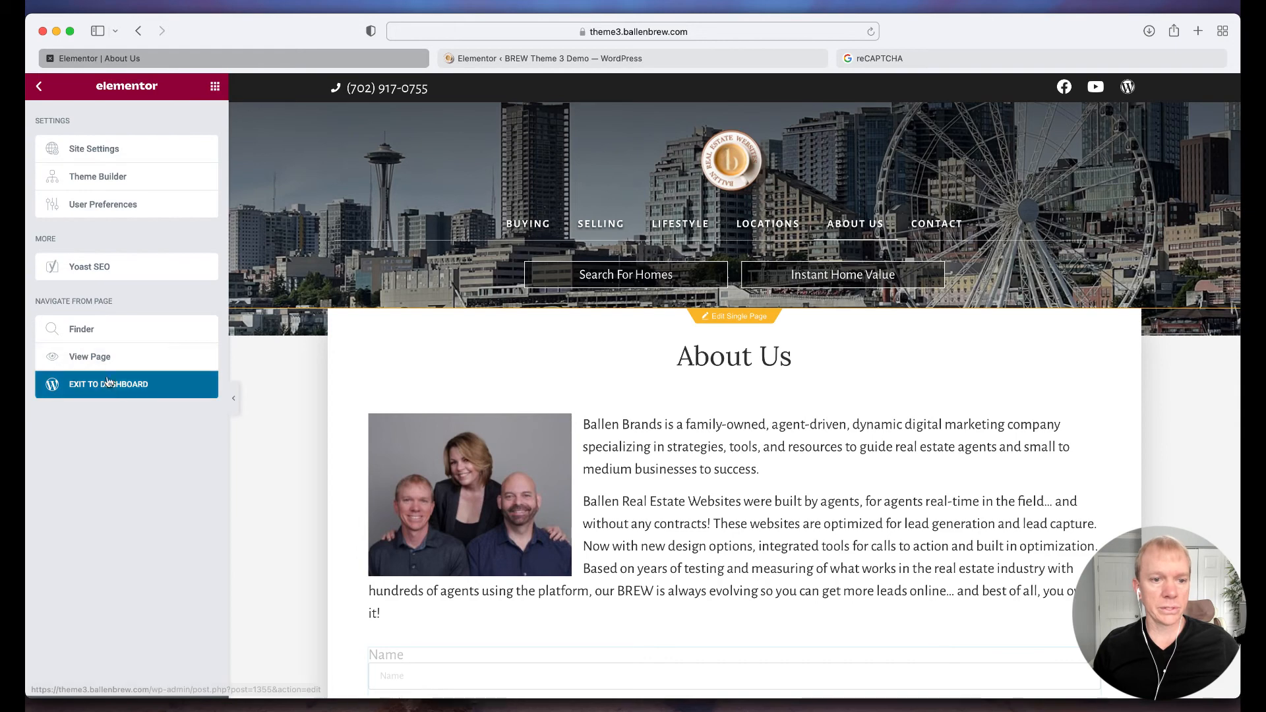
pyautogui.click(108, 384)
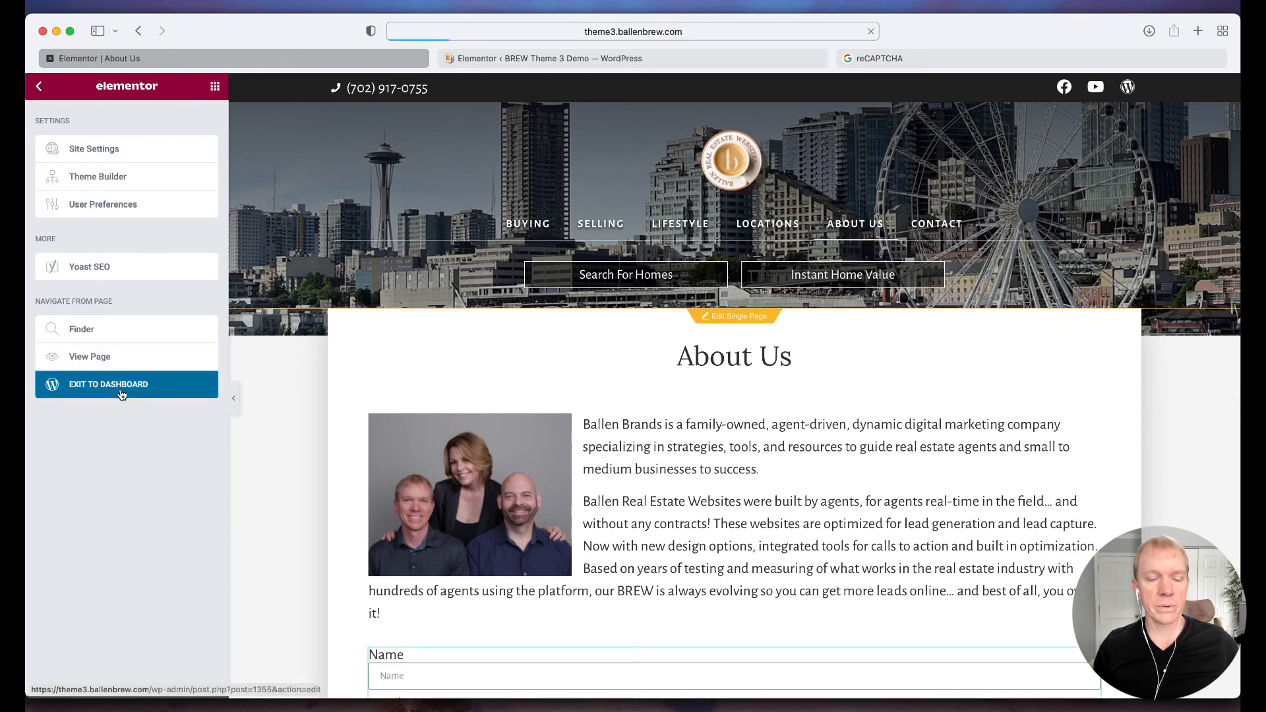
pyautogui.click(108, 384)
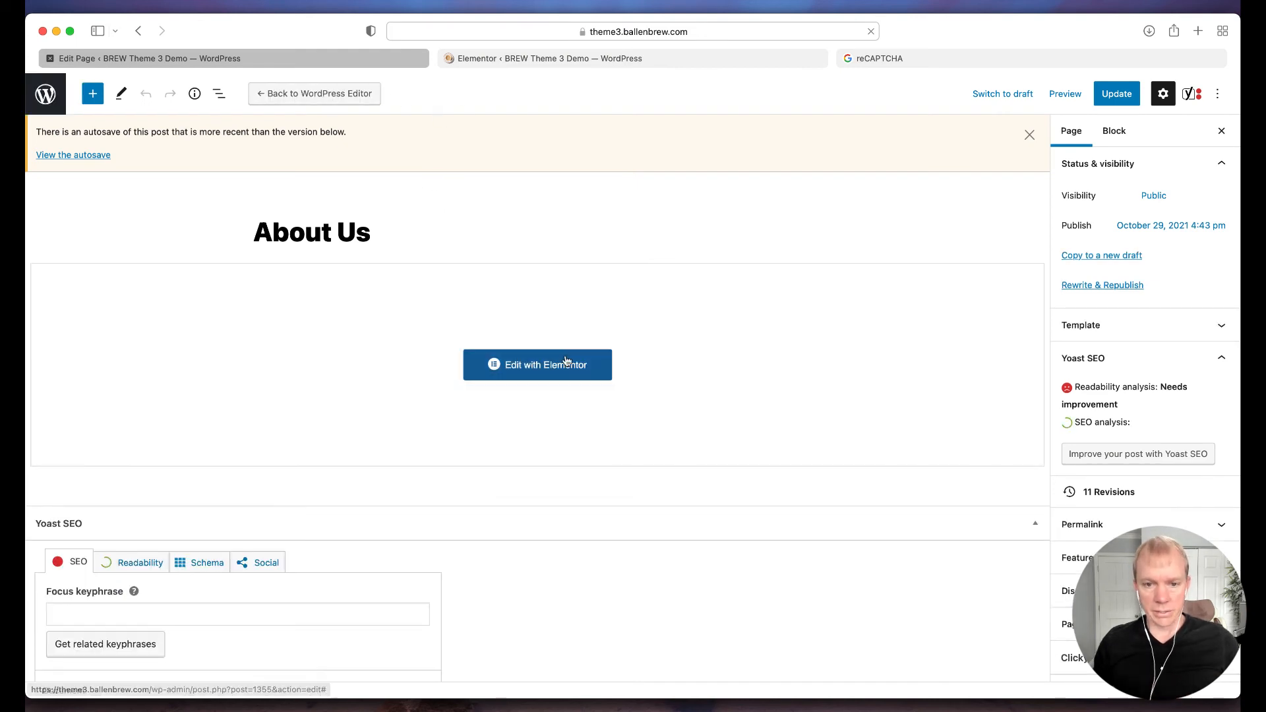
pyautogui.click(537, 364)
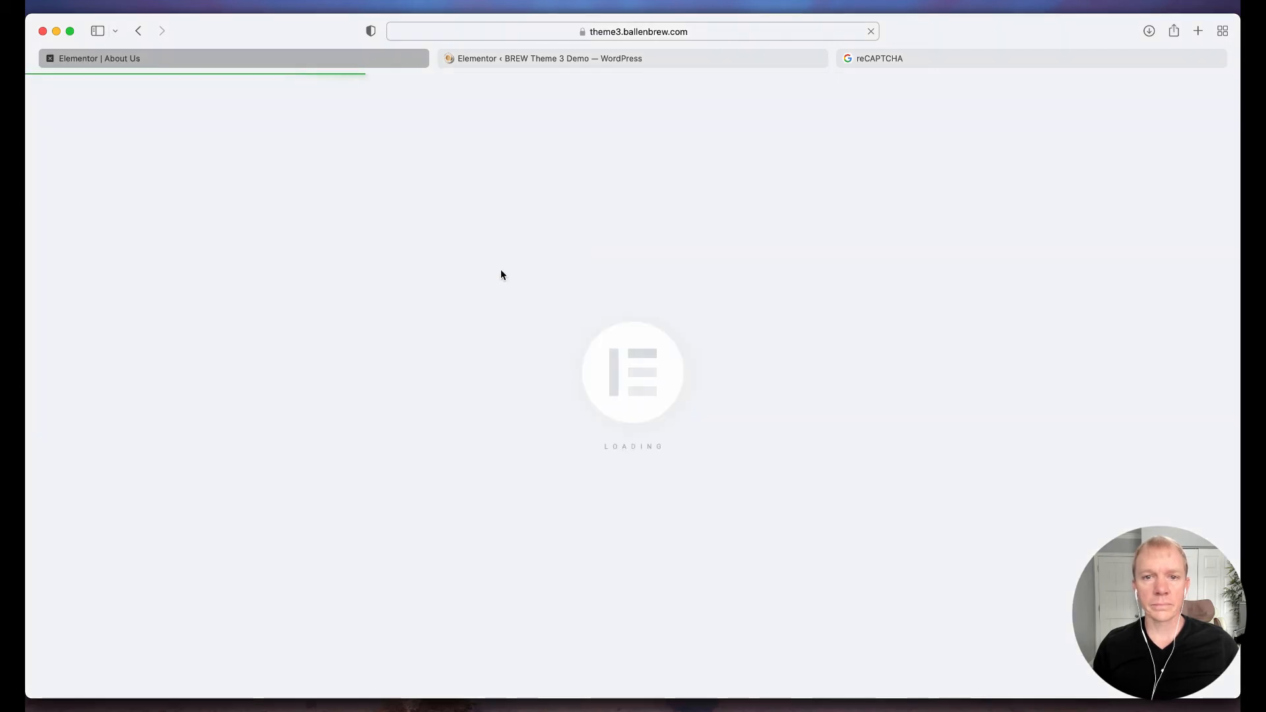
pyautogui.moveTo(604, 356)
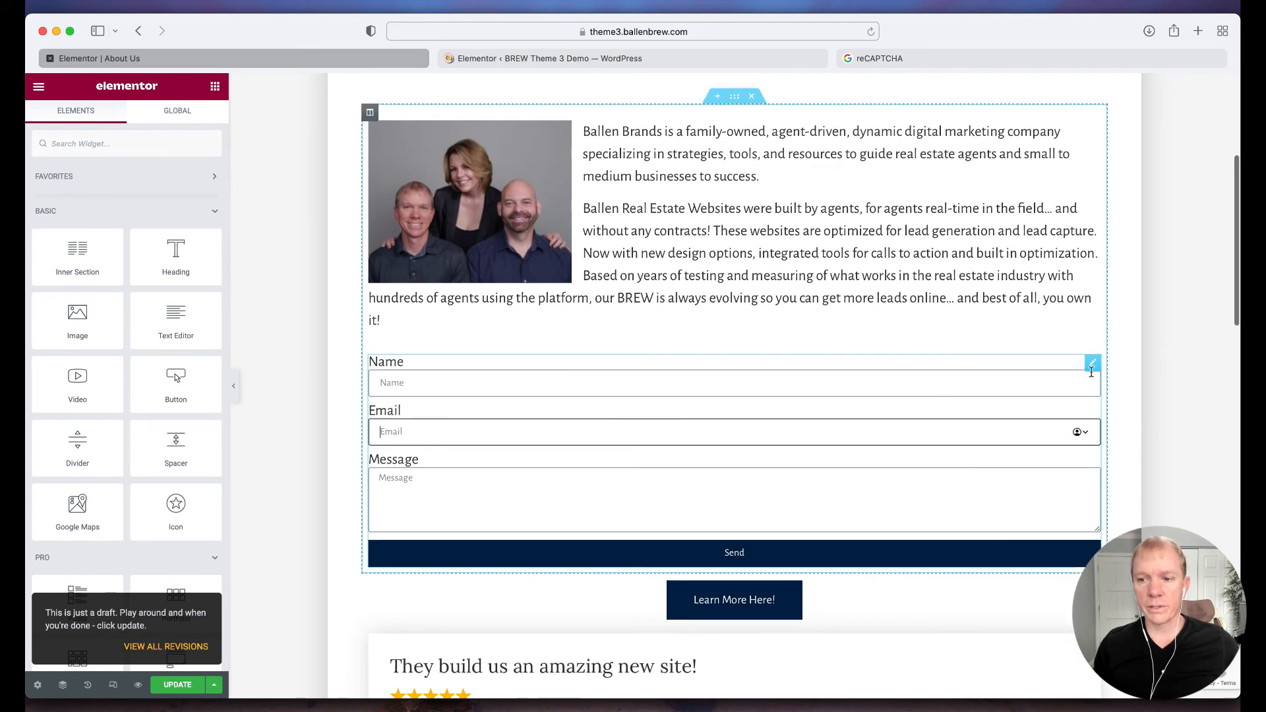
# Give the About Us form's fourth field, the reCAPTCHA V3 field, the label 'reCAPTCHA'.
pyautogui.click(1093, 362)
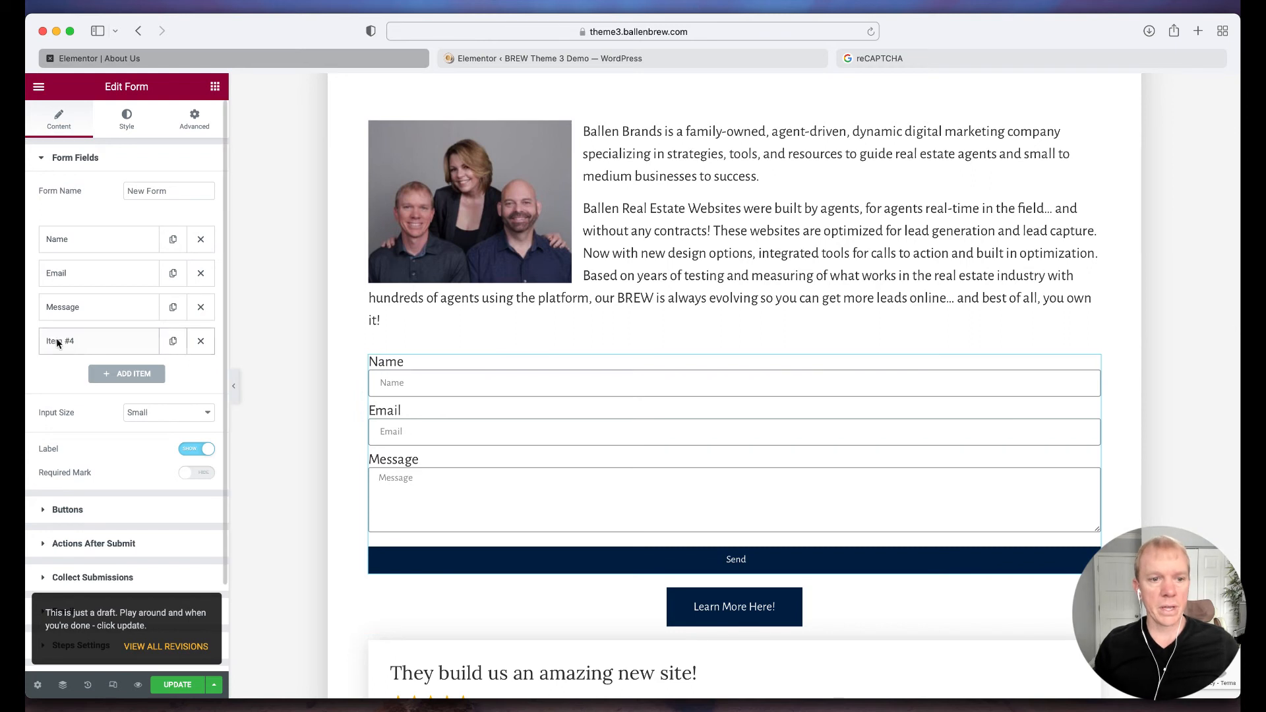
pyautogui.click(89, 340)
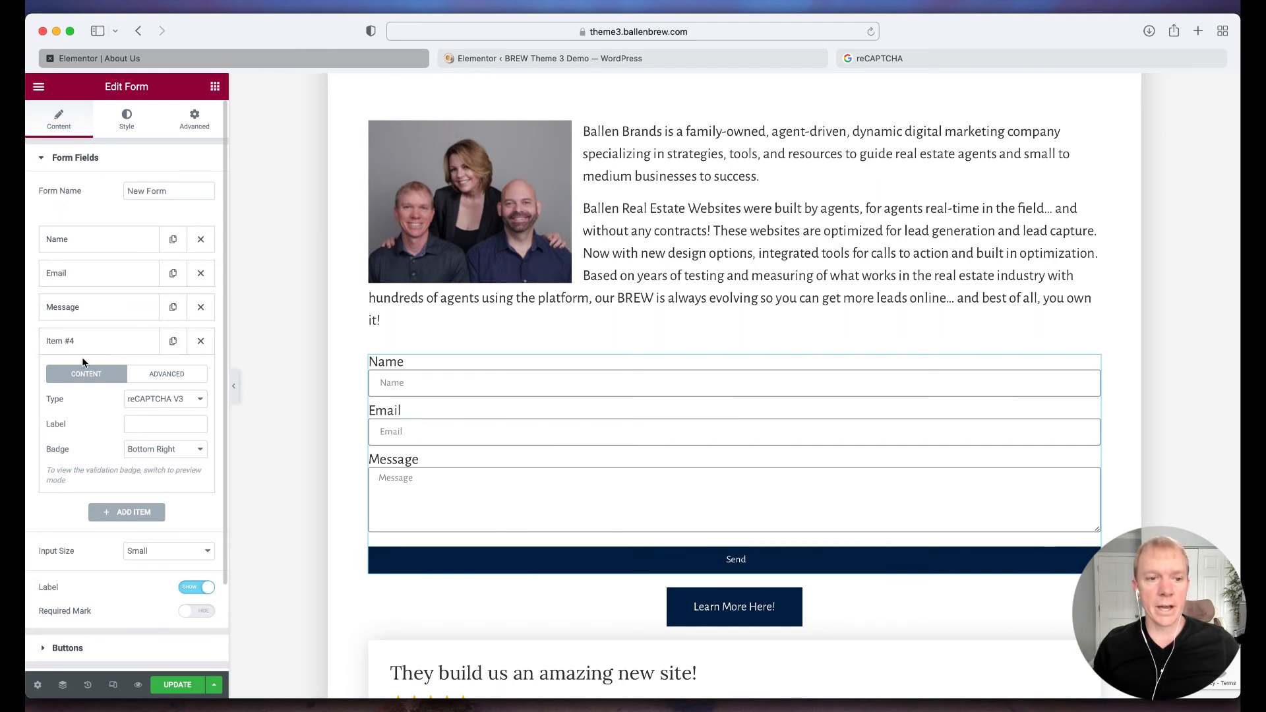
pyautogui.click(166, 374)
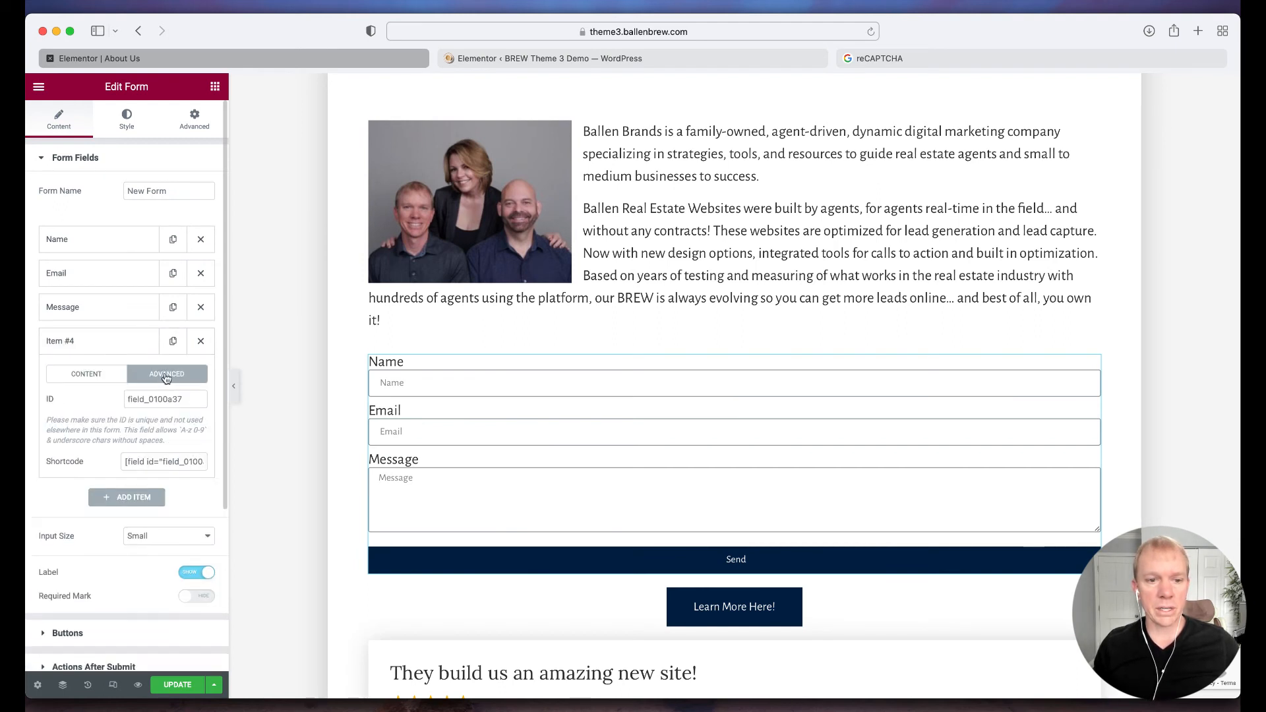
pyautogui.click(86, 373)
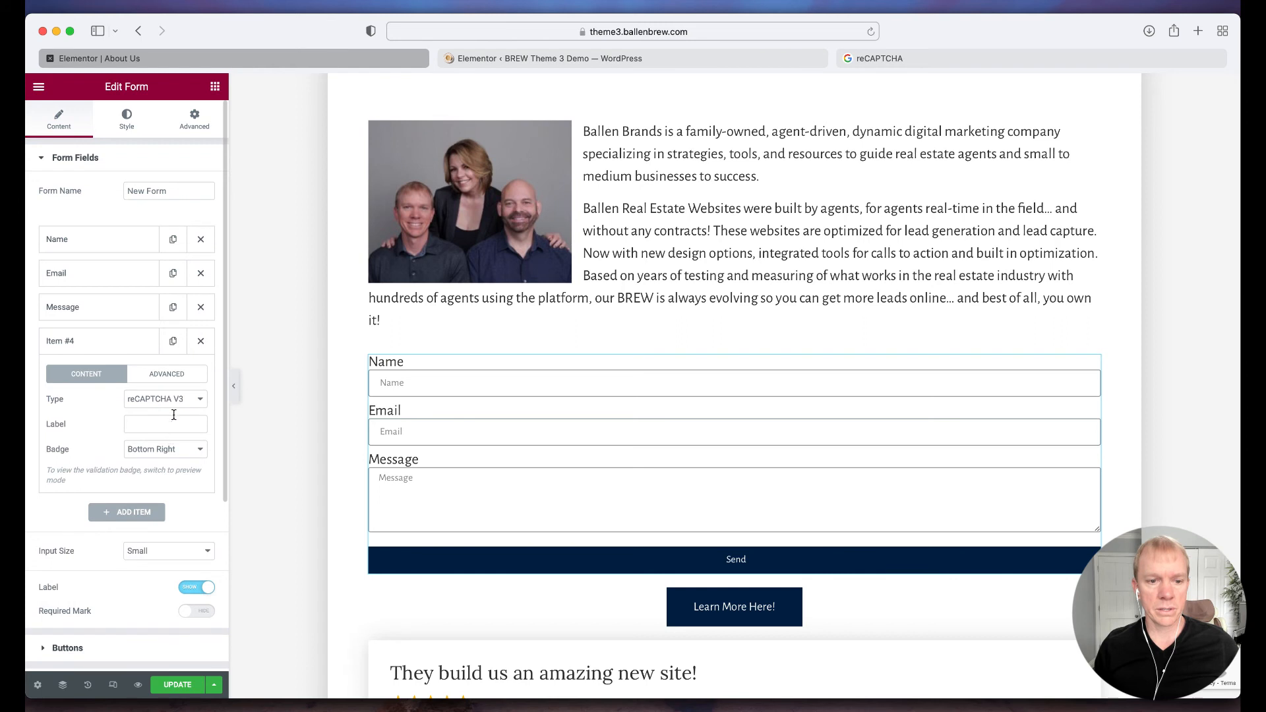
pyautogui.click(165, 424)
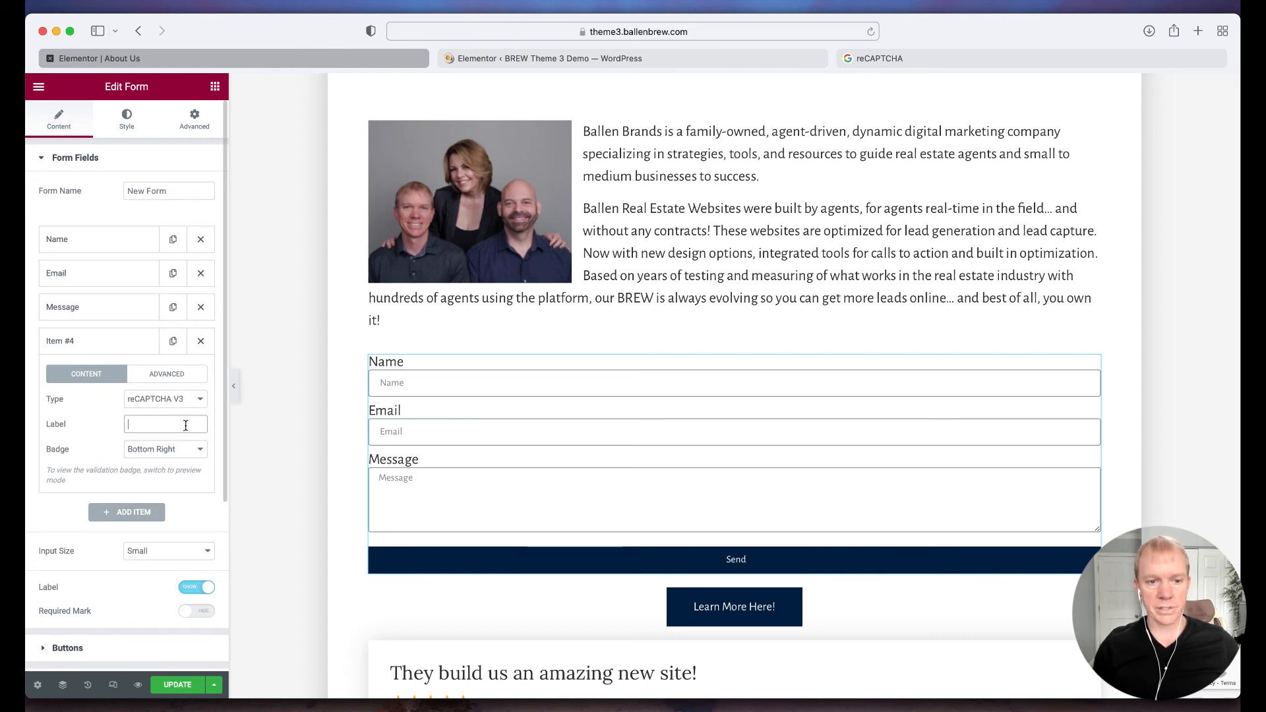
pyautogui.write('reCa')
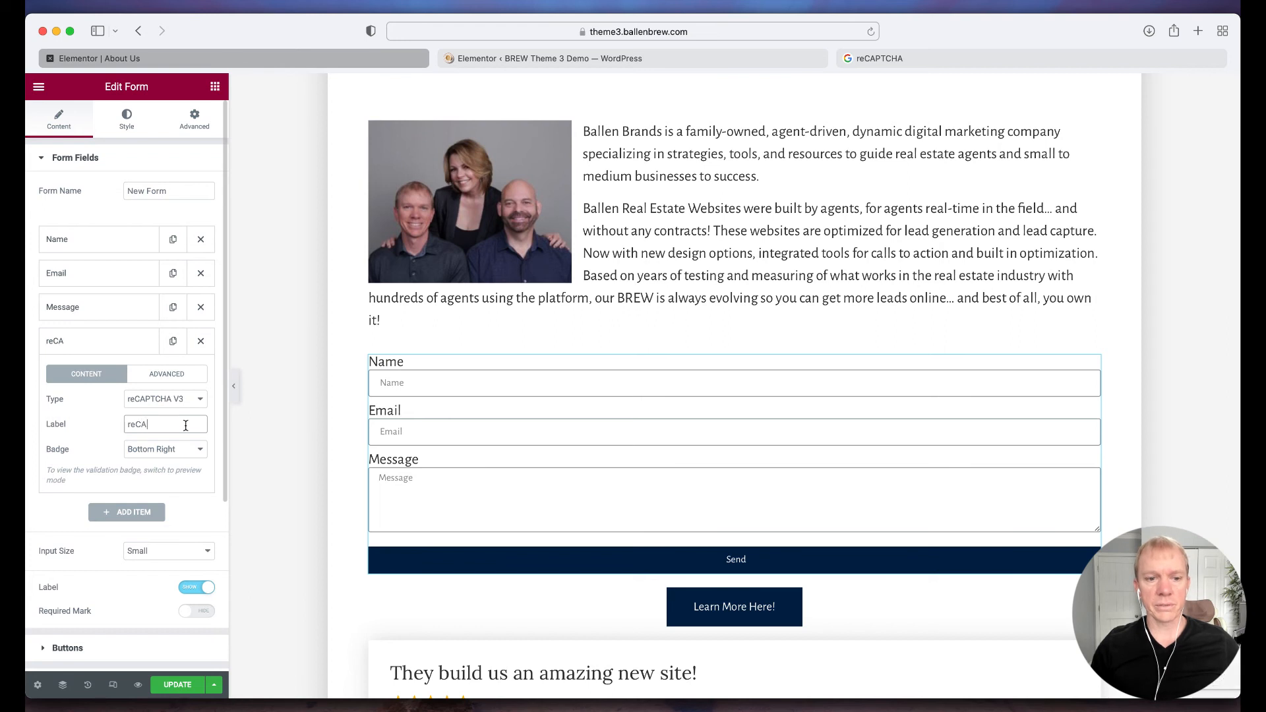
pyautogui.write('PTCHA')
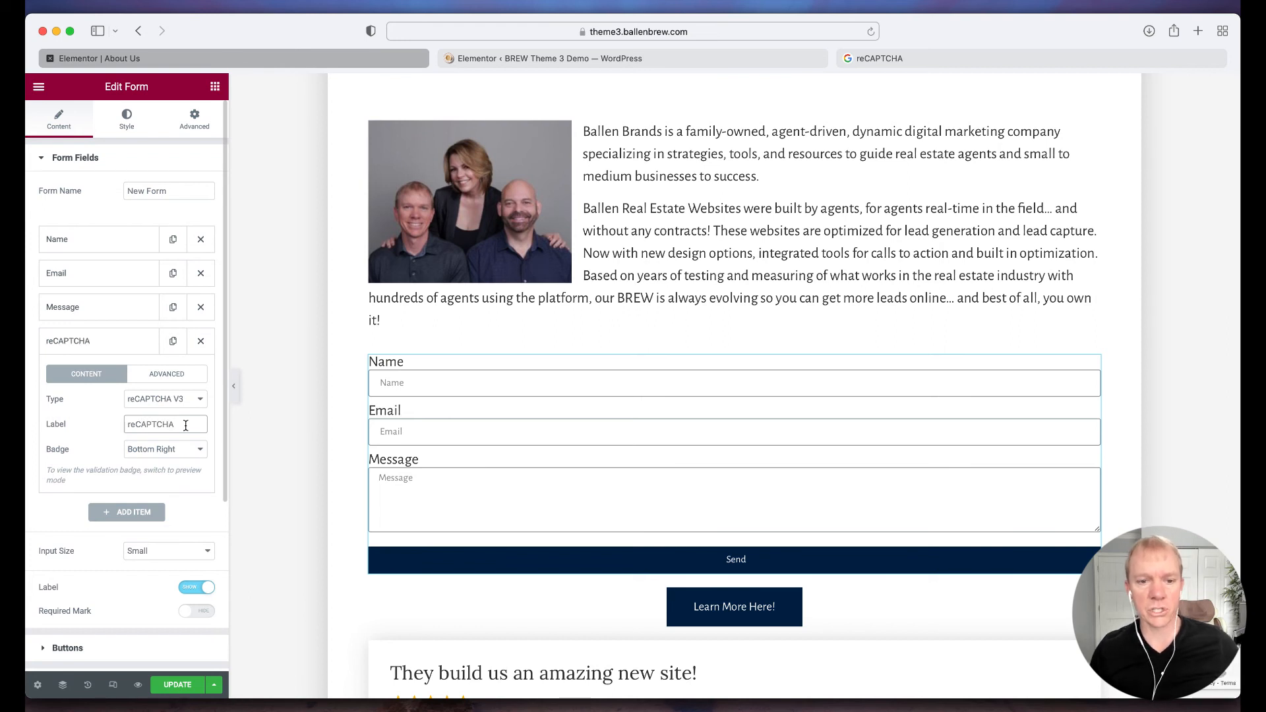
pyautogui.moveTo(68, 298)
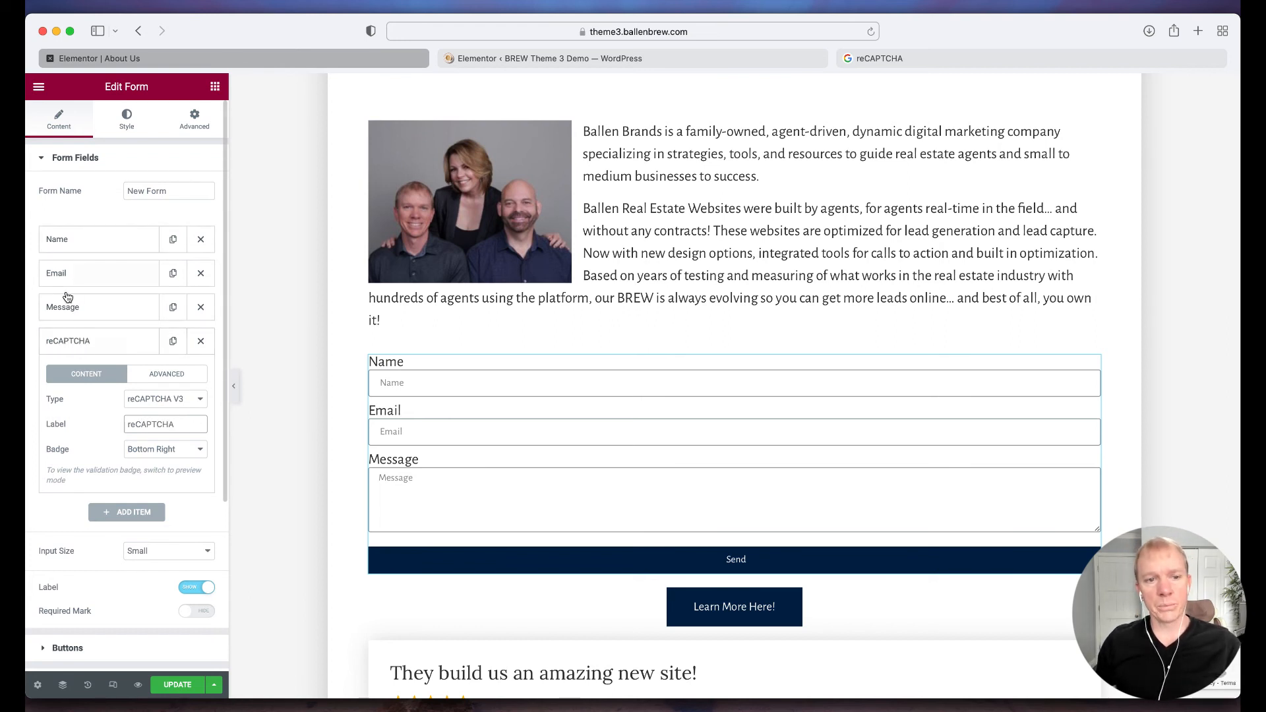
pyautogui.click(734, 559)
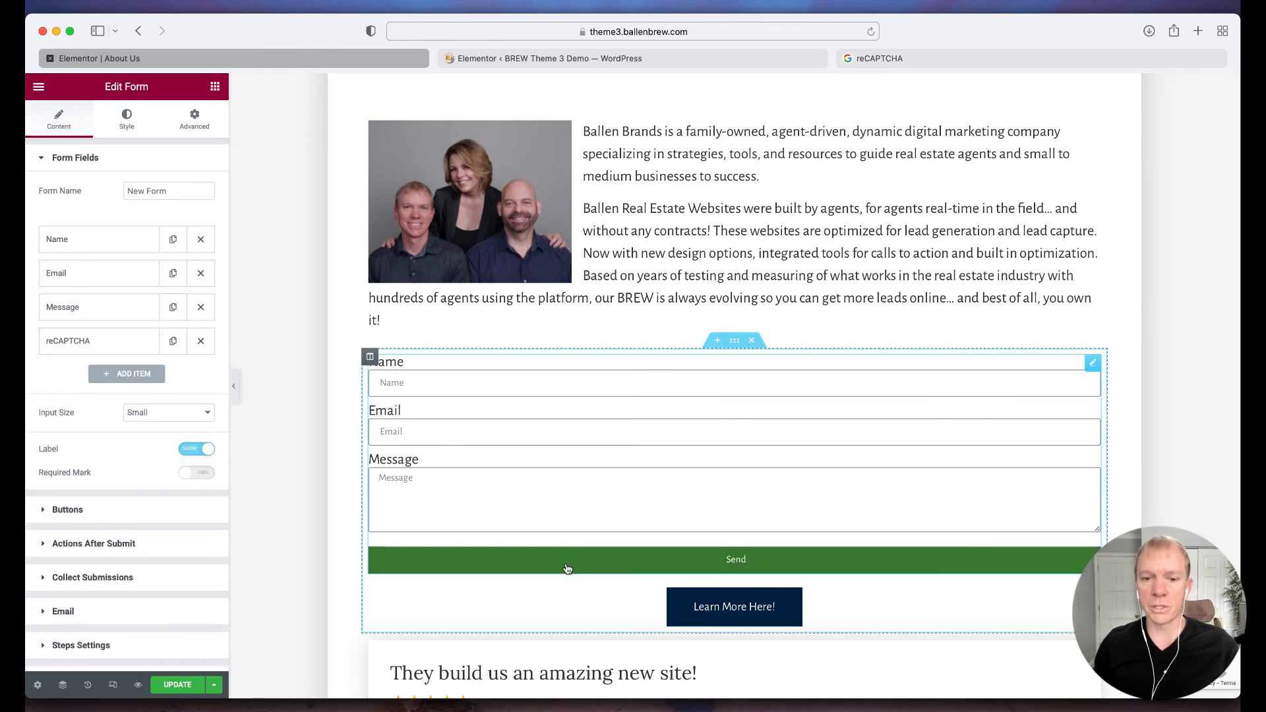
pyautogui.scroll(-3)
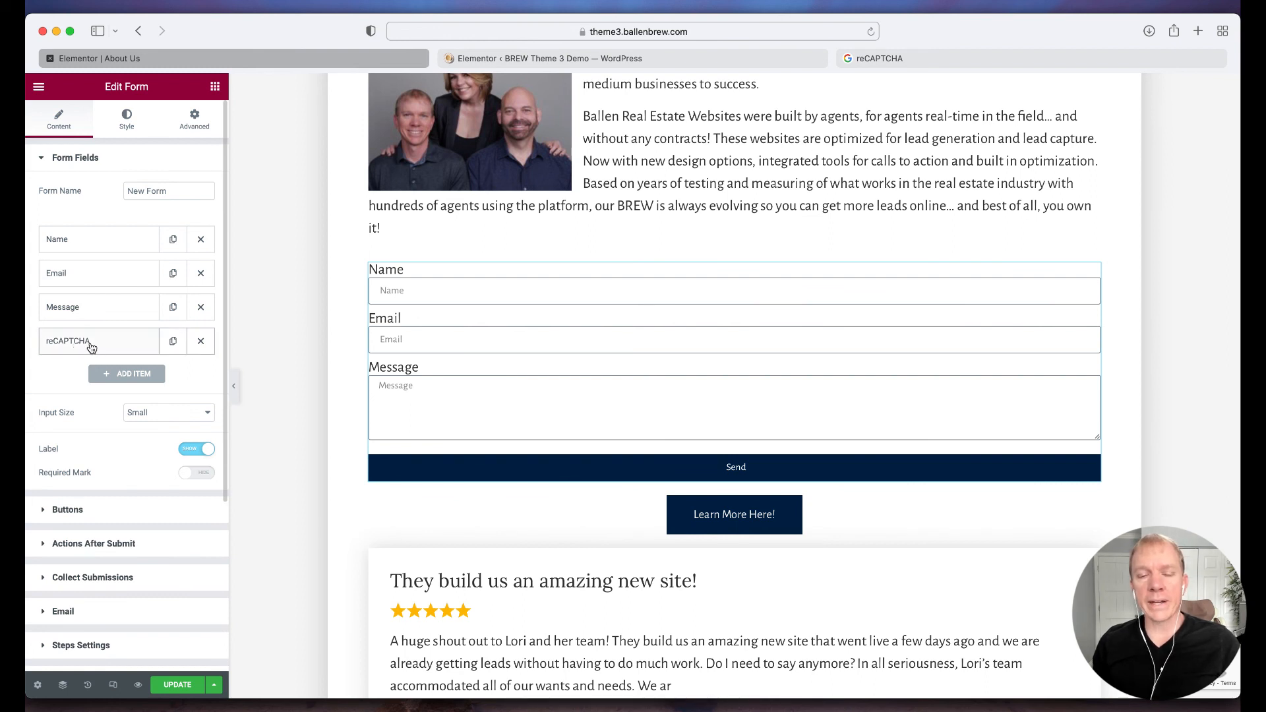
pyautogui.moveTo(127, 374)
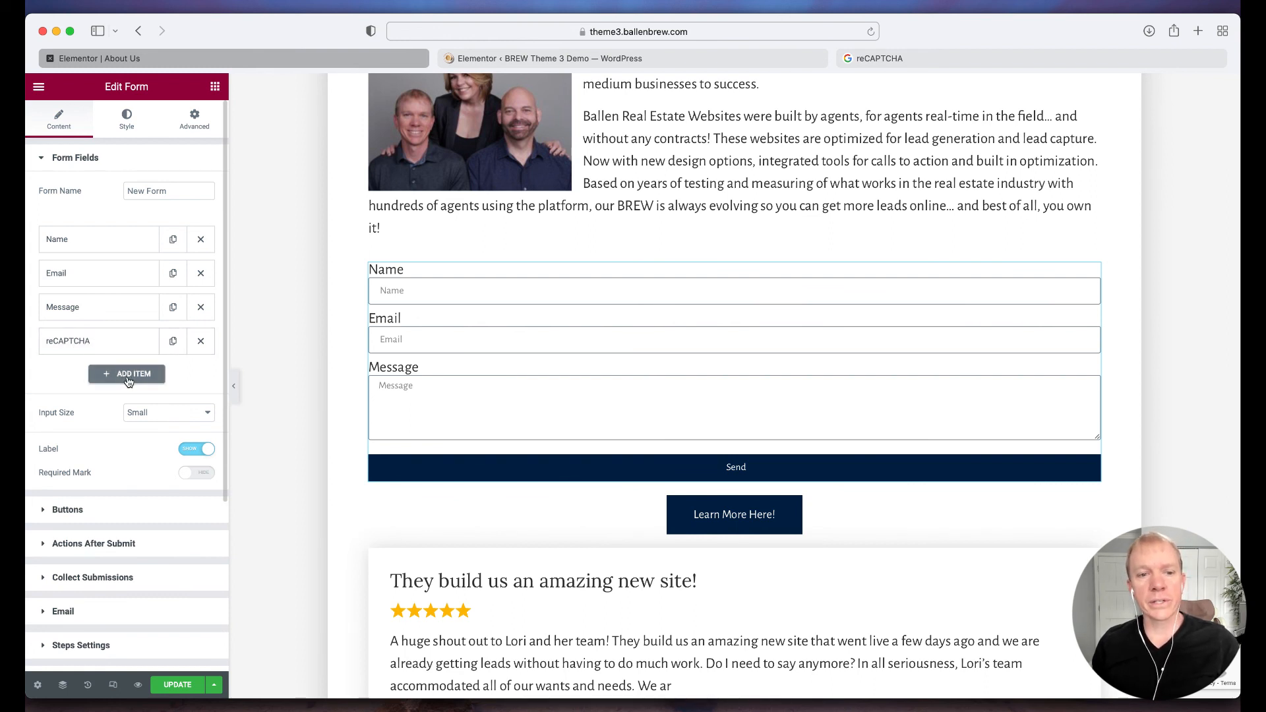
# Add Item #5 to the form fields and set its type to Honeypot.
pyautogui.click(127, 373)
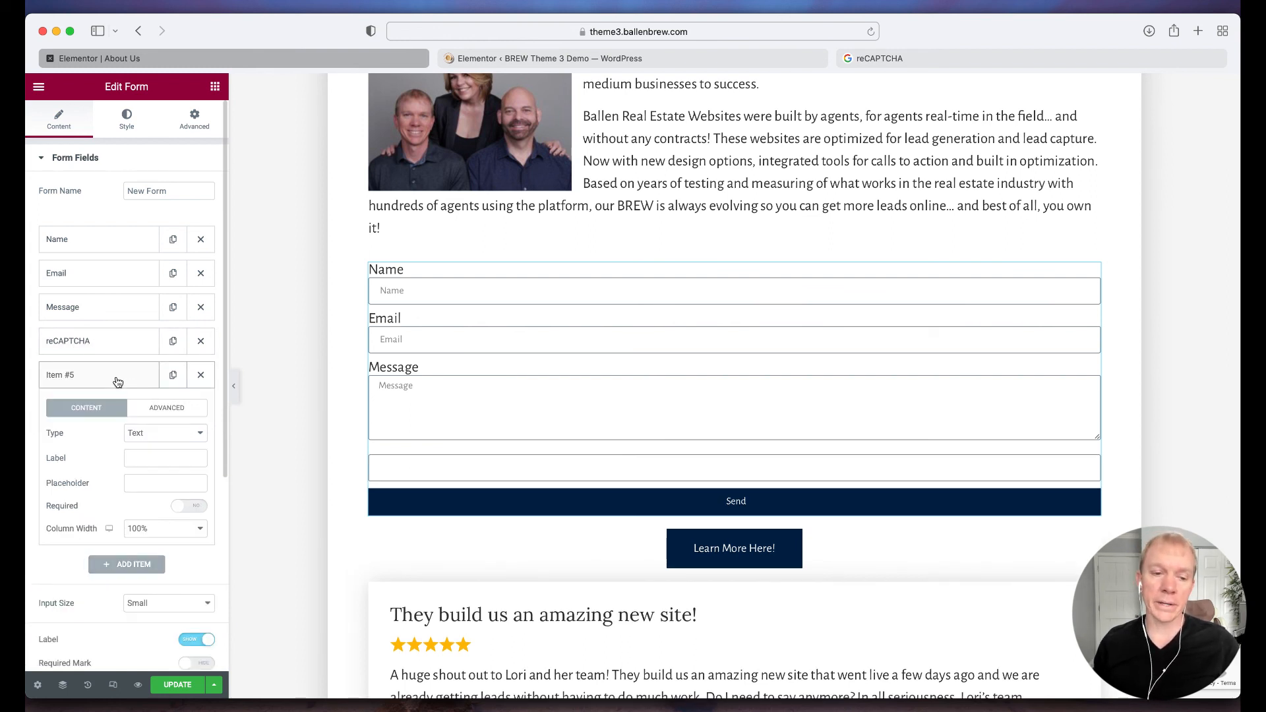
pyautogui.click(164, 431)
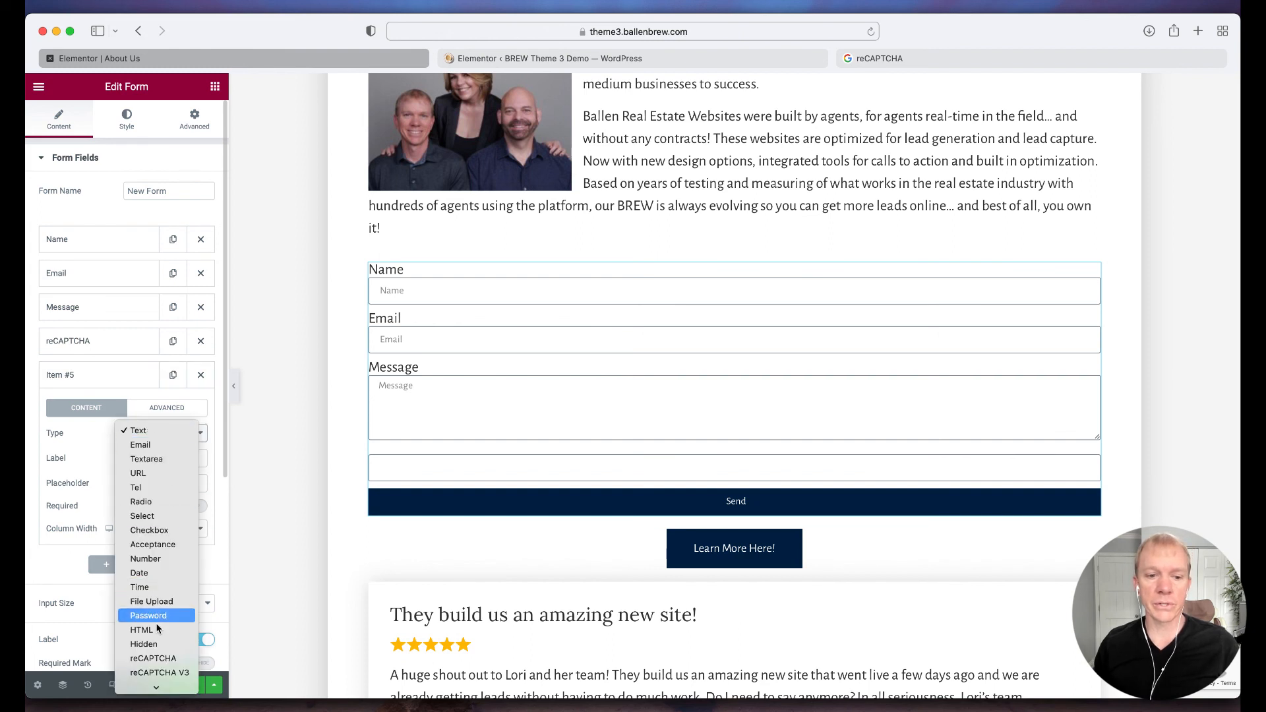
pyautogui.click(137, 430)
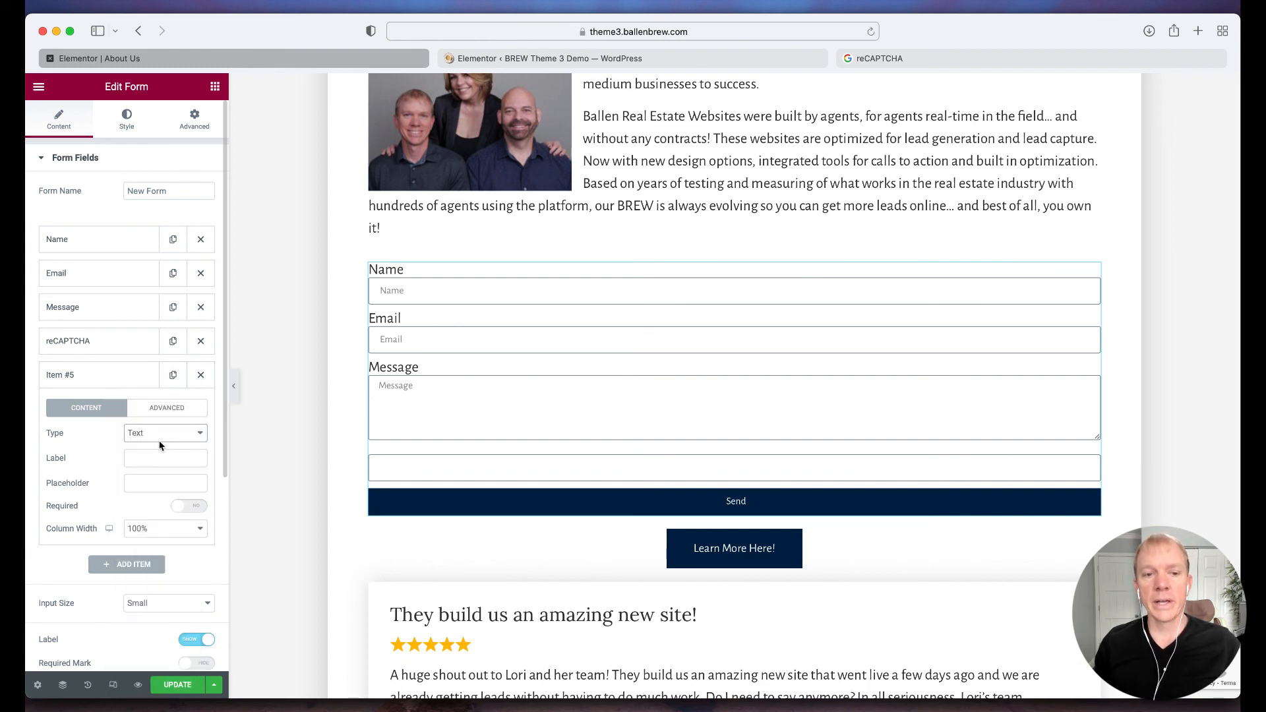
pyautogui.click(164, 433)
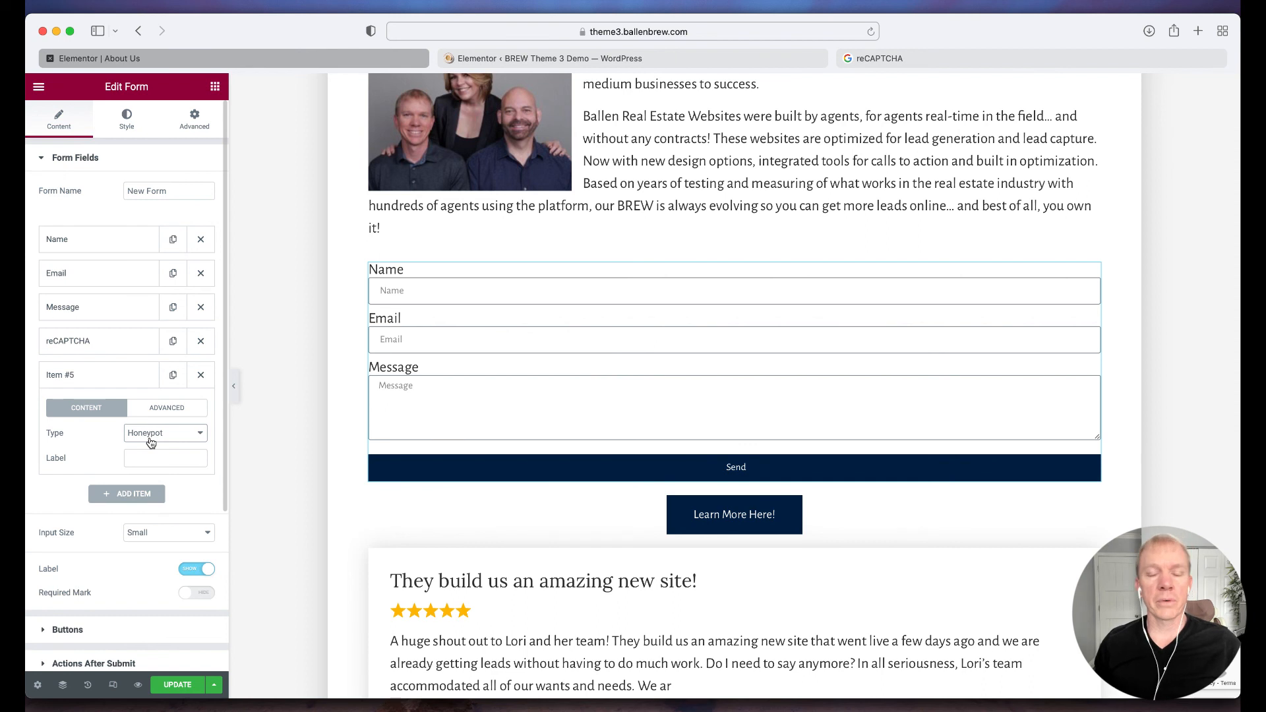